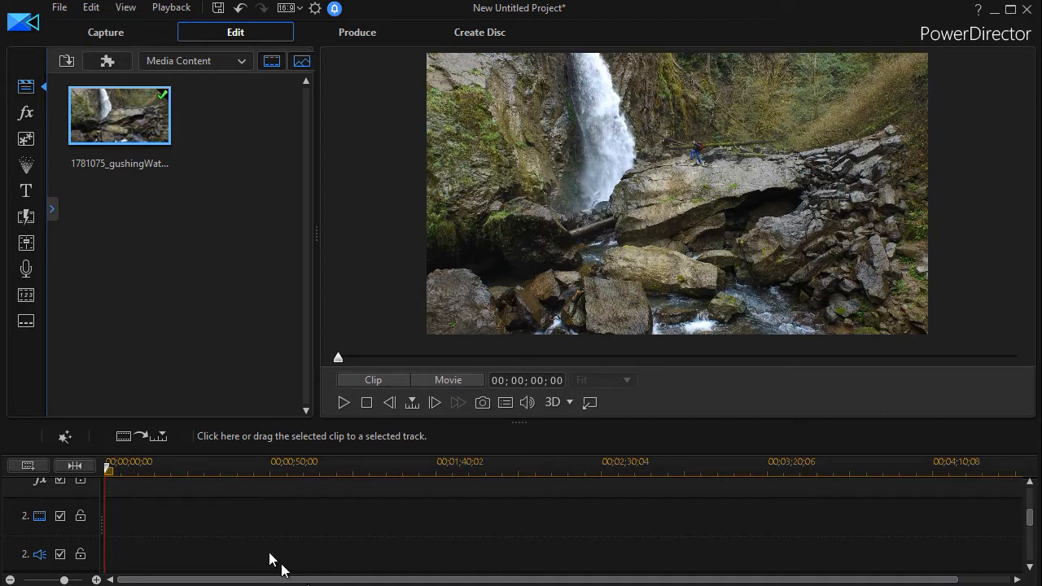
mouse_move(144, 134)
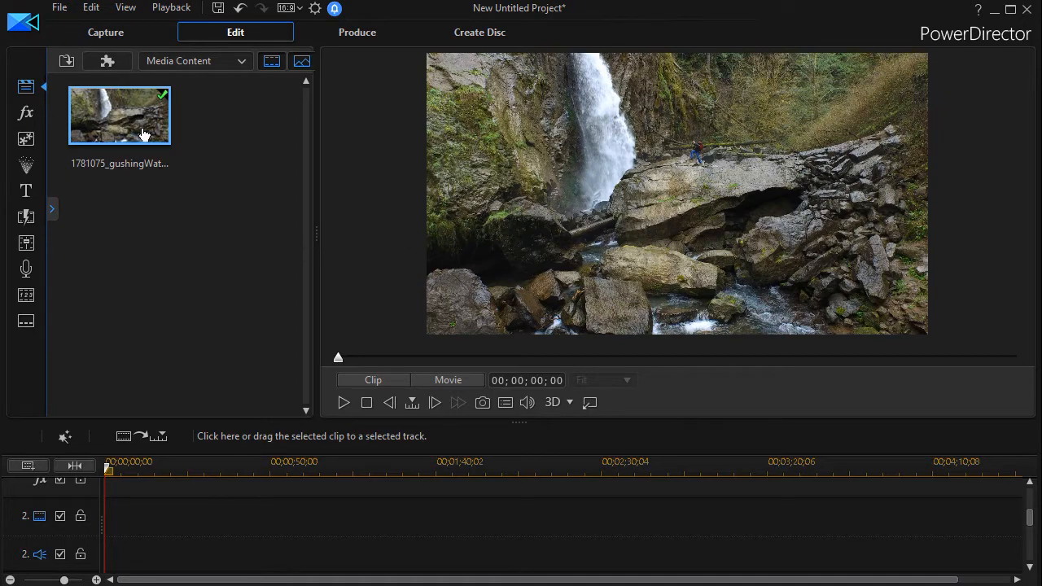
mouse_move(120, 132)
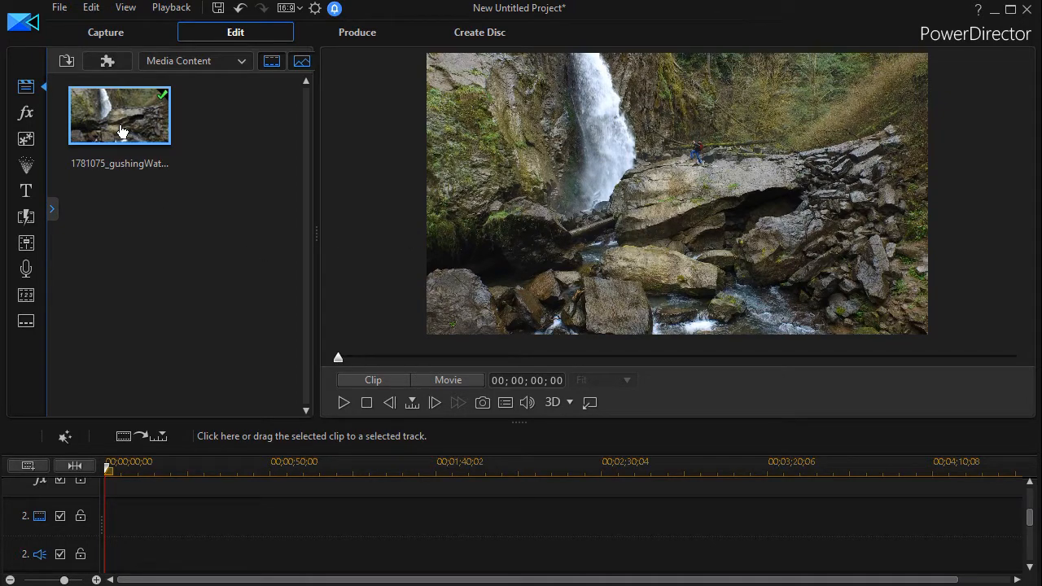
mouse_move(26, 192)
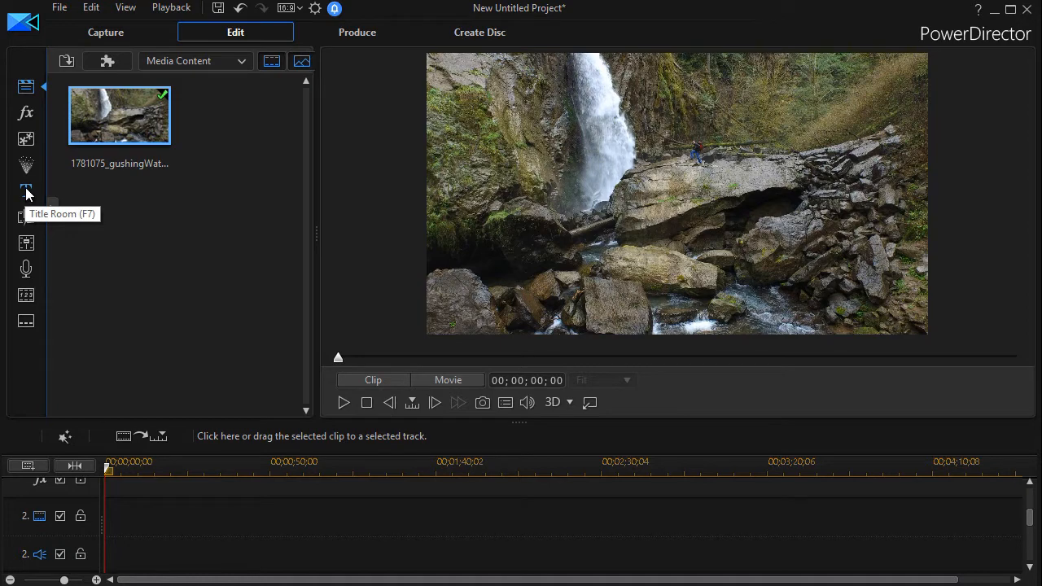
- Drag the default 'My Title' template from the Title Room onto the timeline start
click(26, 192)
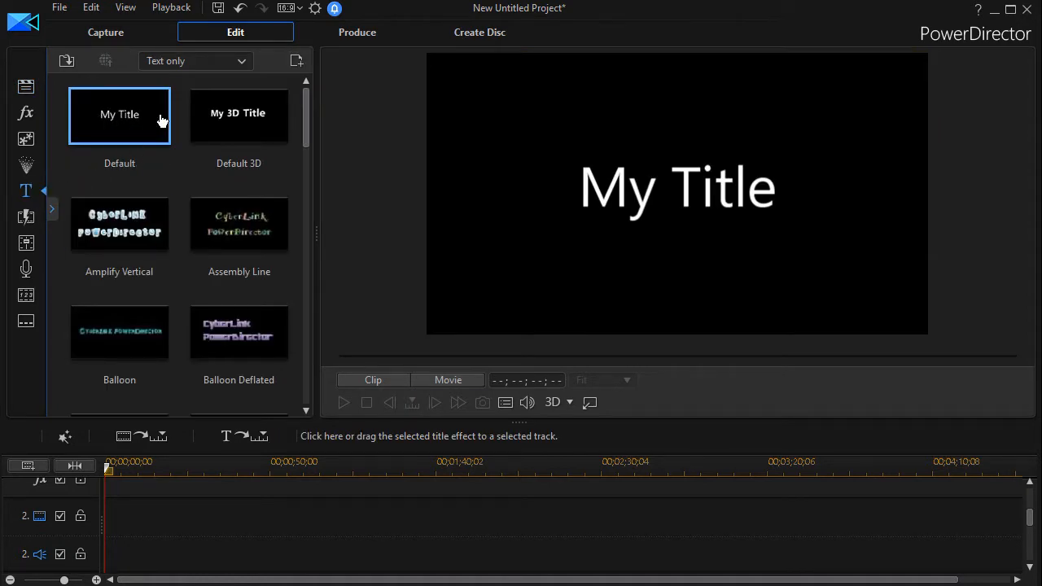
mouse_move(126, 121)
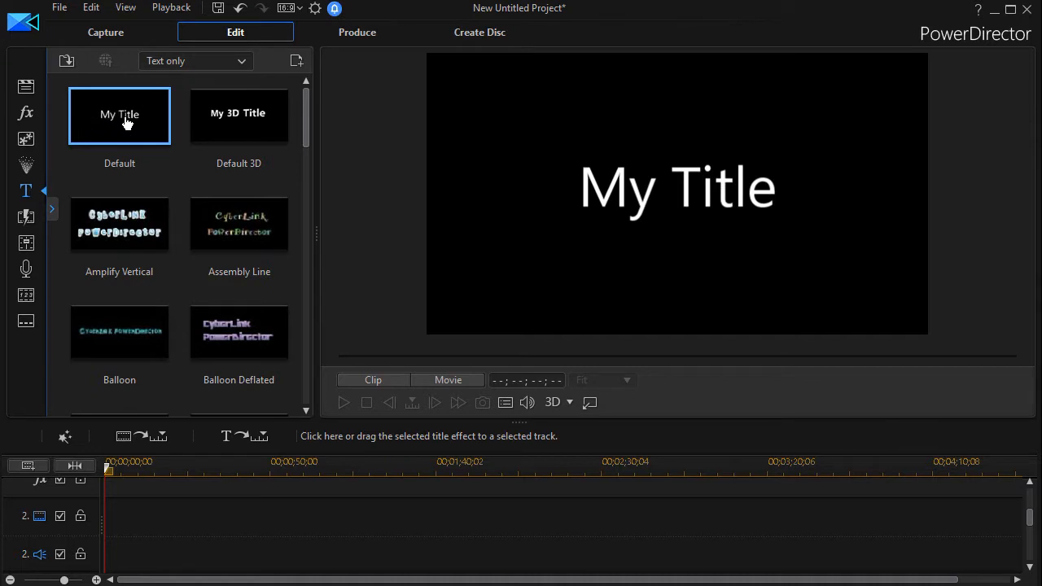
drag(120, 114, 73, 391)
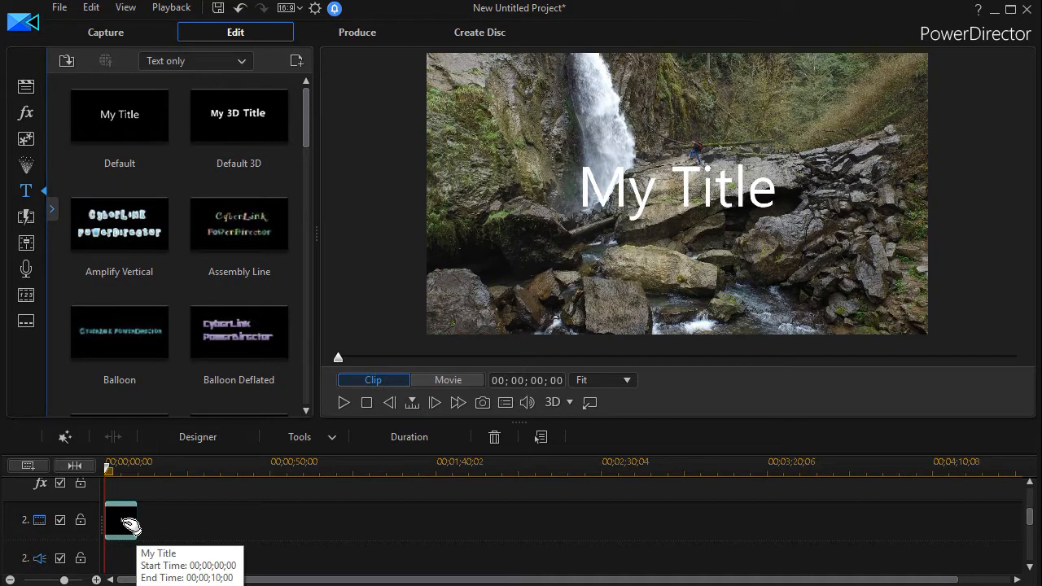
- Bring the 'My Title' clip into Title Designer and glance at its Advanced and Basic modes
double_click(121, 519)
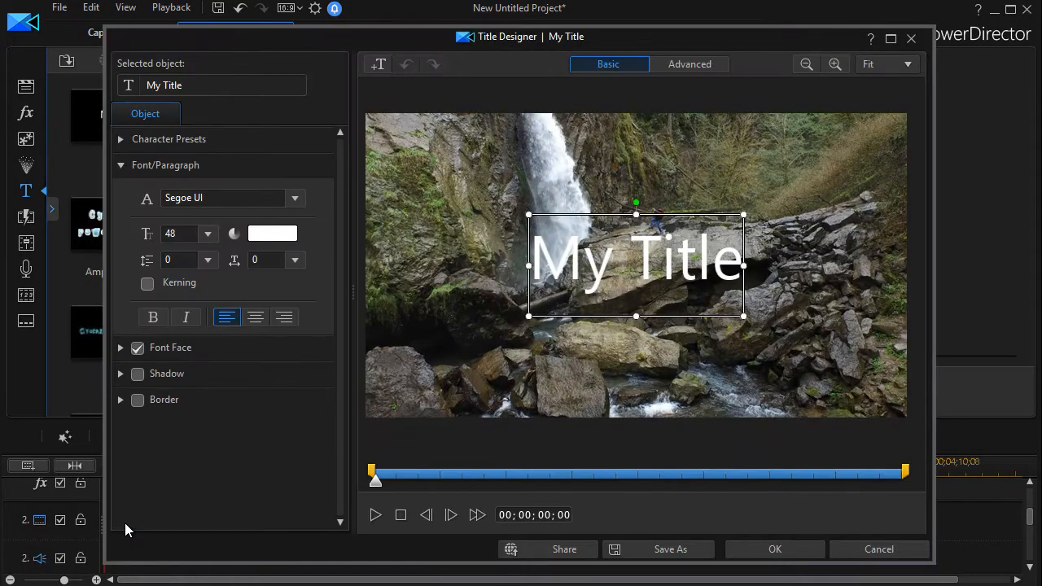
mouse_move(203, 459)
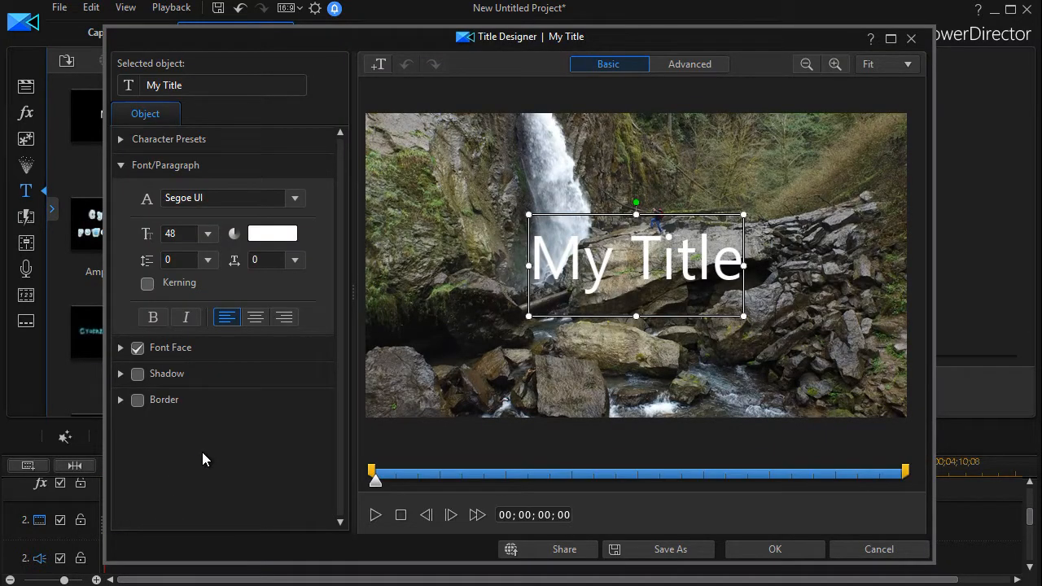
mouse_move(259, 433)
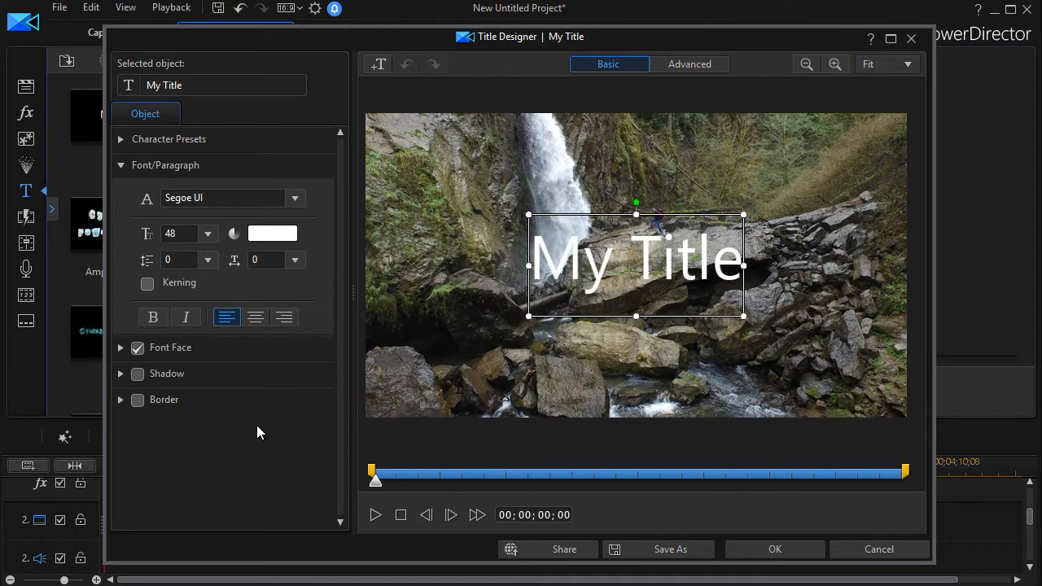
mouse_move(557, 159)
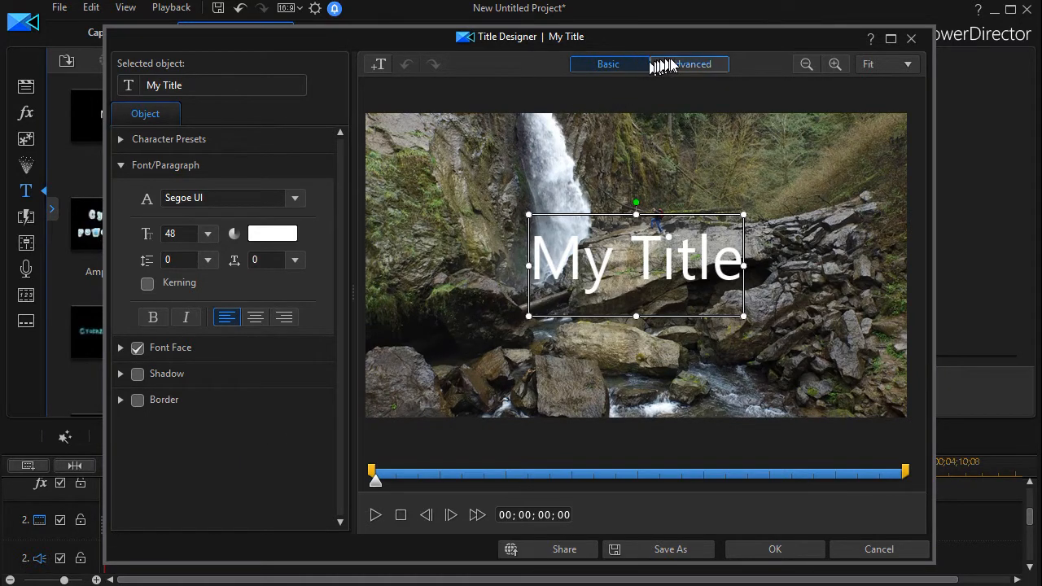
mouse_move(690, 82)
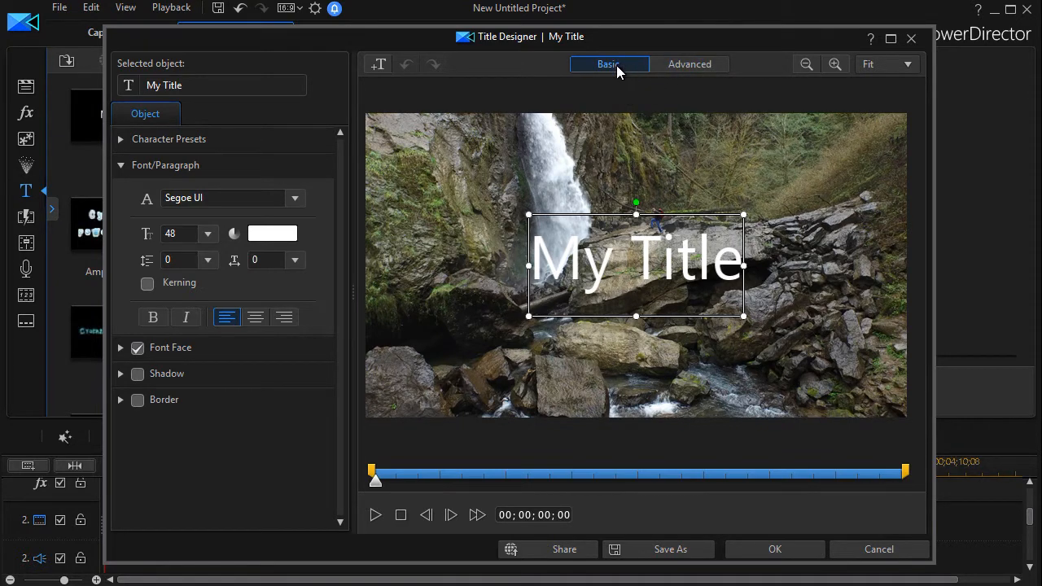
click(691, 65)
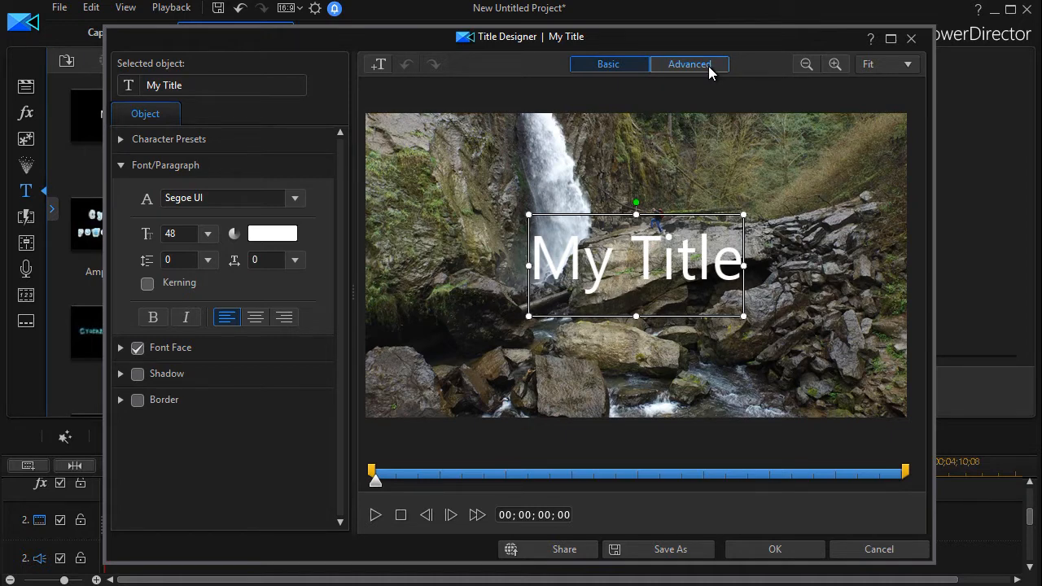
click(608, 65)
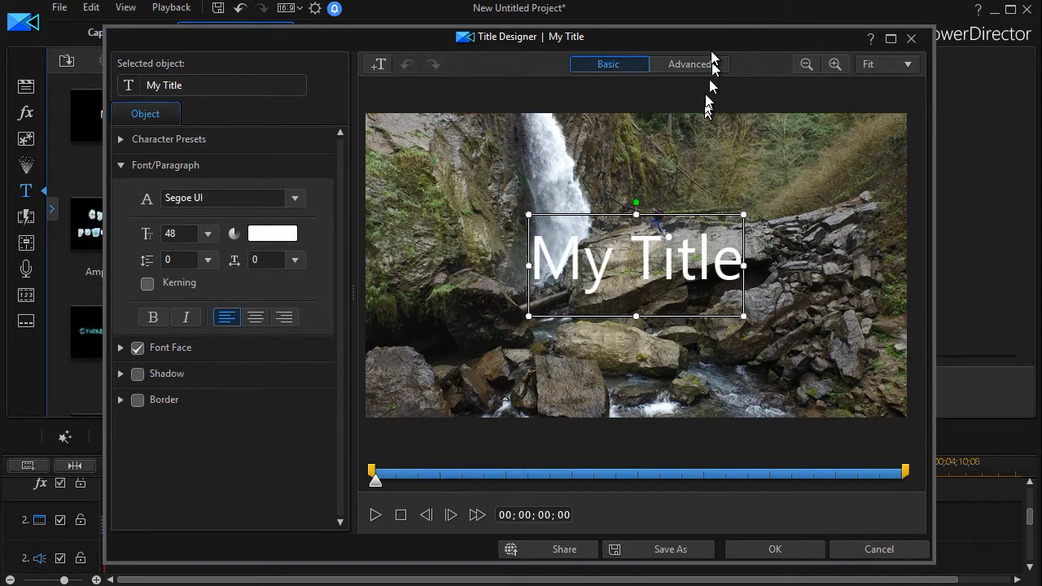
- Switch Title Designer to Advanced mode with the title track, effect and motion options
click(688, 63)
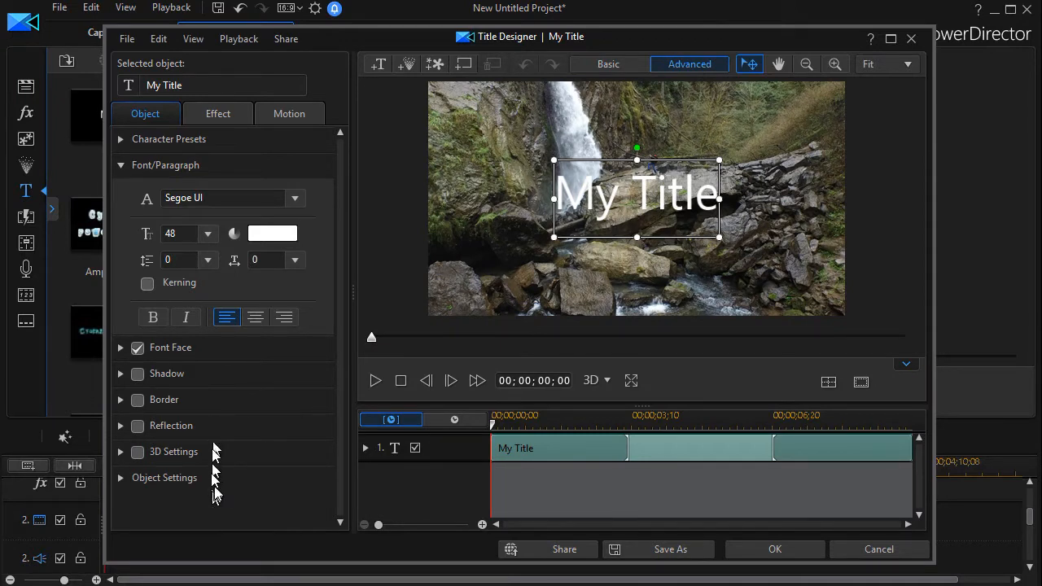
mouse_move(505, 529)
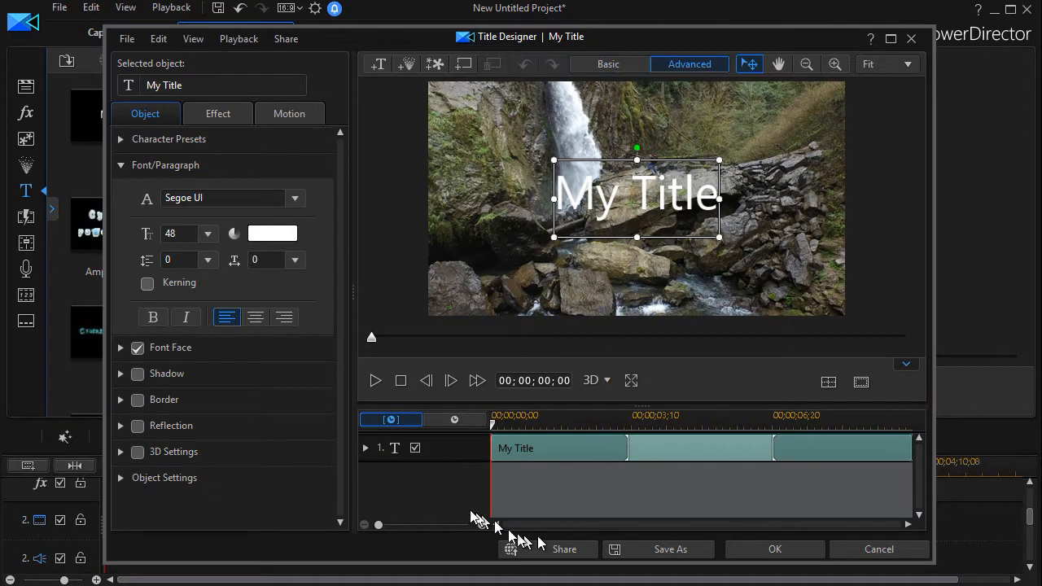
mouse_move(480, 495)
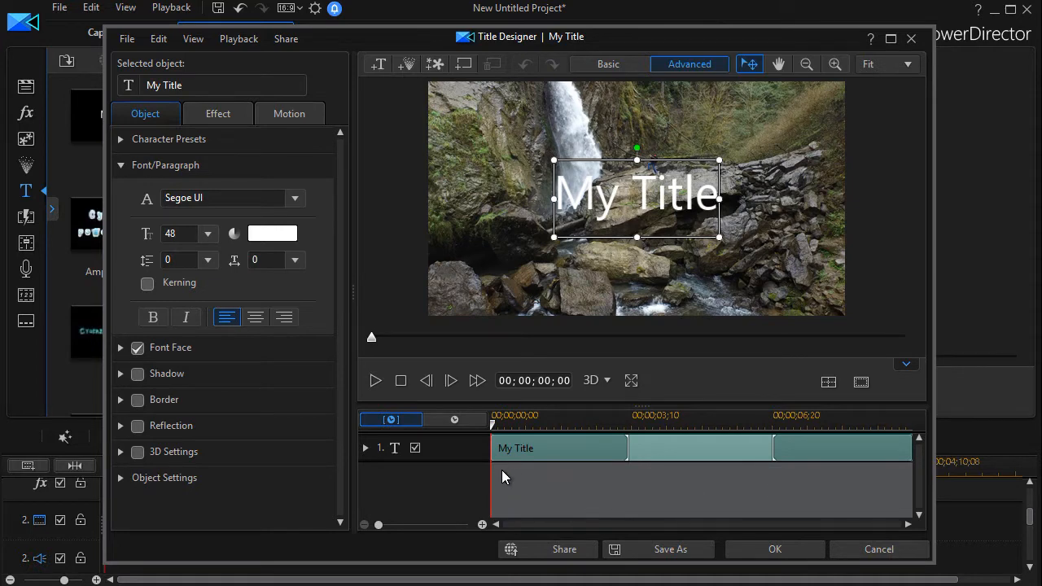
- Switch Title Designer back to Basic mode showing only the font settings
click(609, 65)
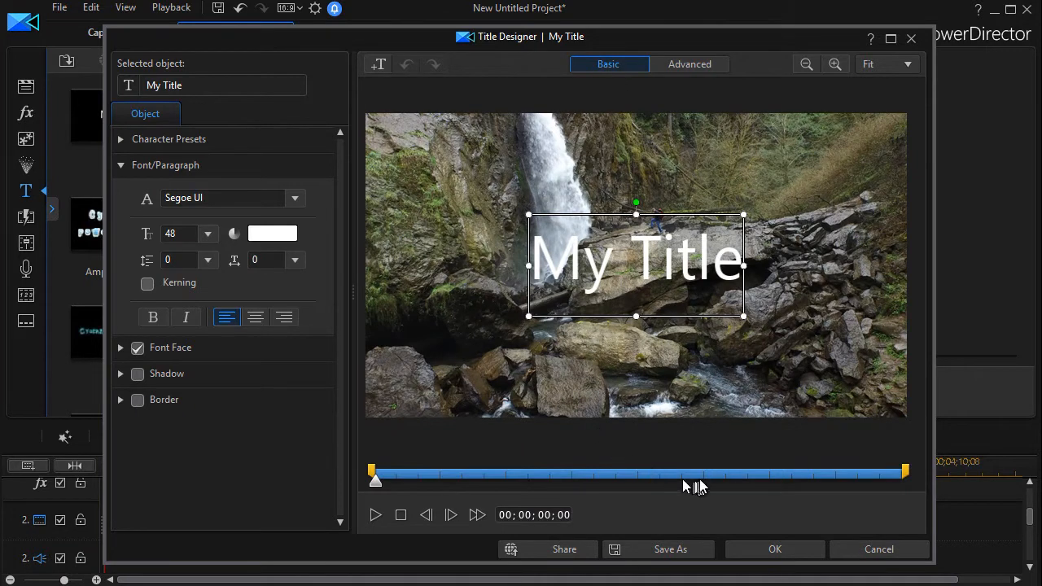
mouse_move(609, 513)
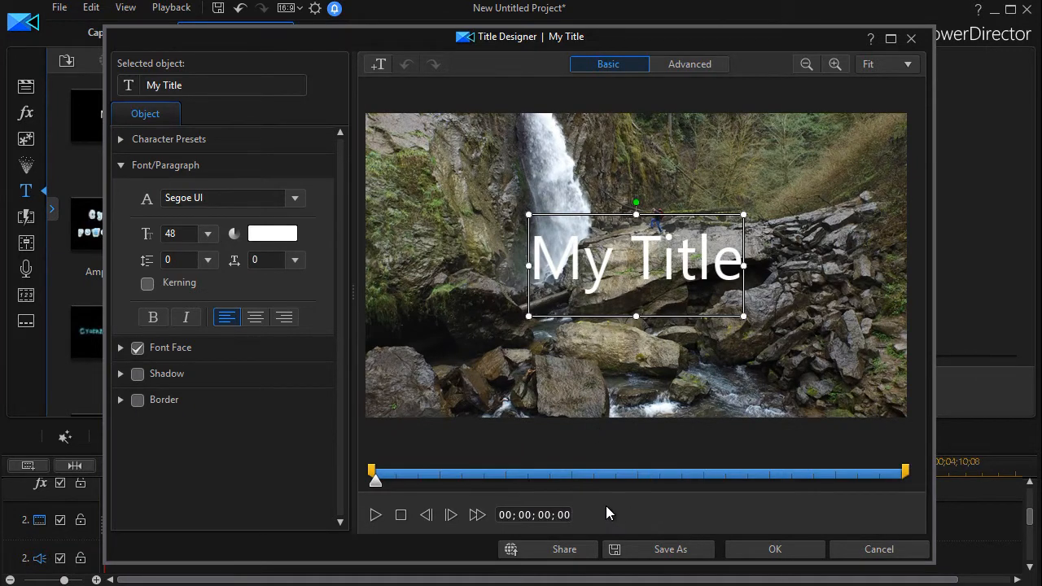
mouse_move(827, 480)
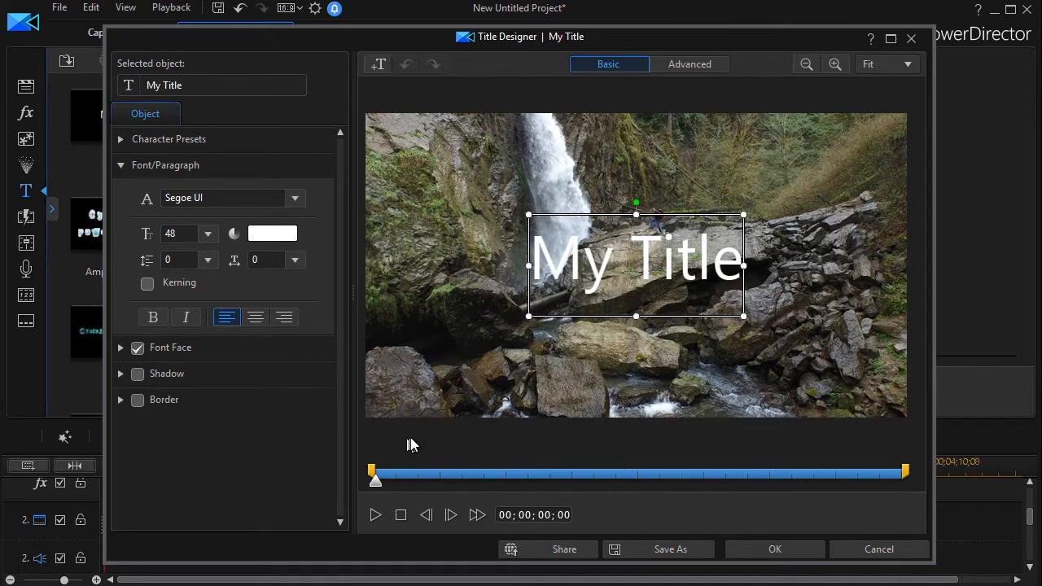
mouse_move(176, 166)
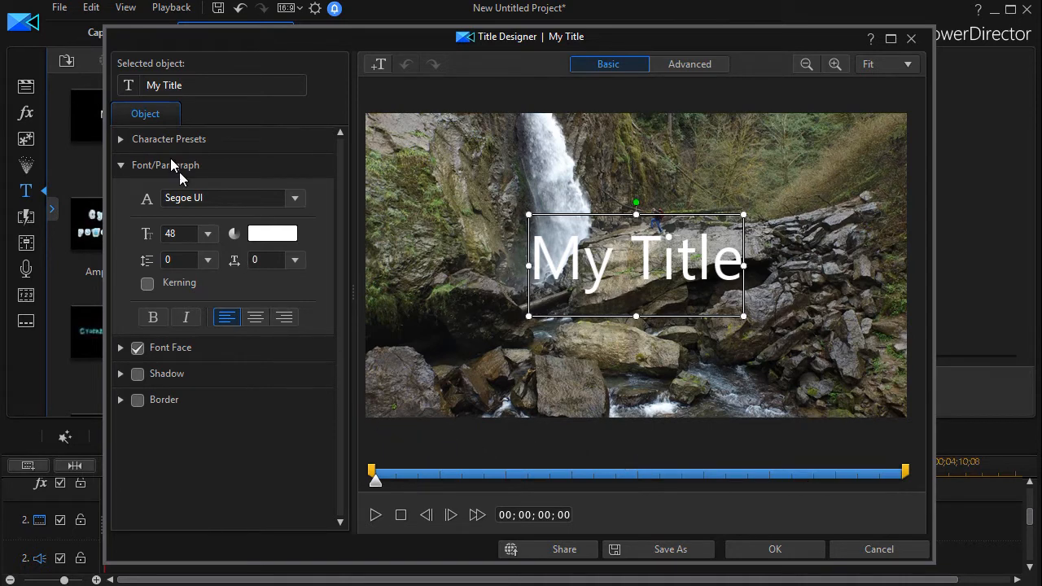
mouse_move(149, 415)
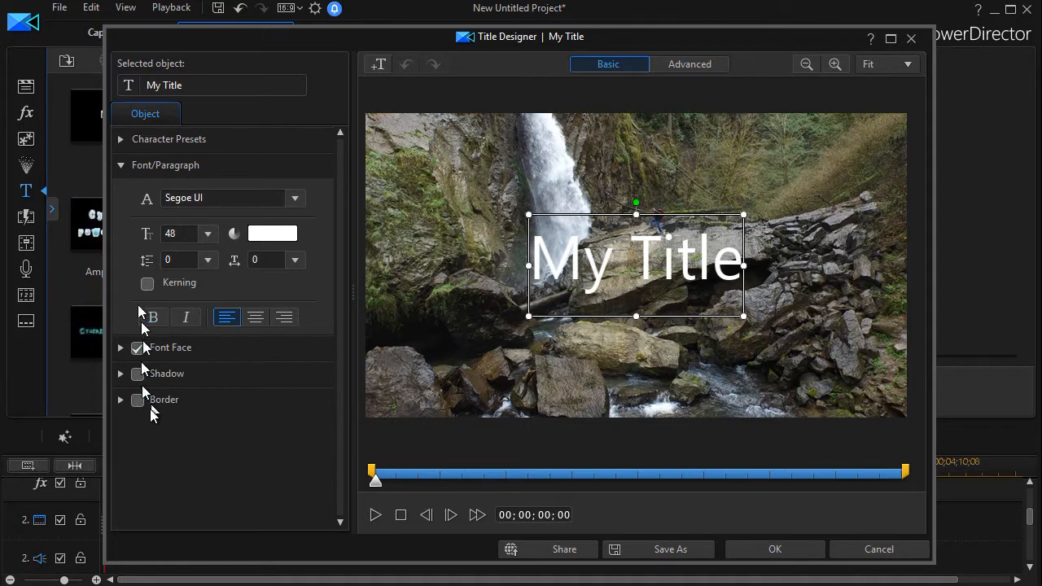
mouse_move(226, 430)
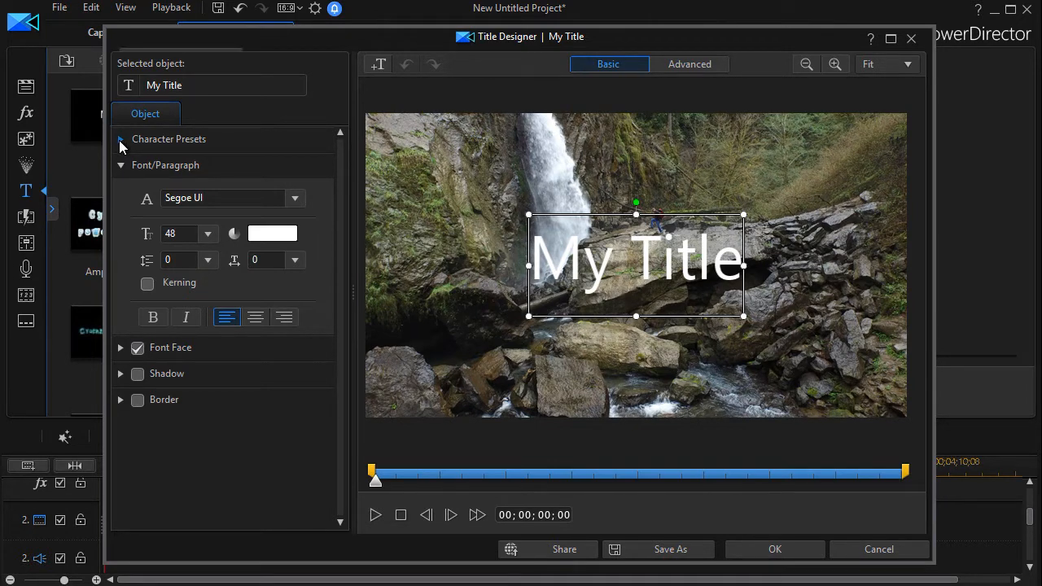
click(121, 138)
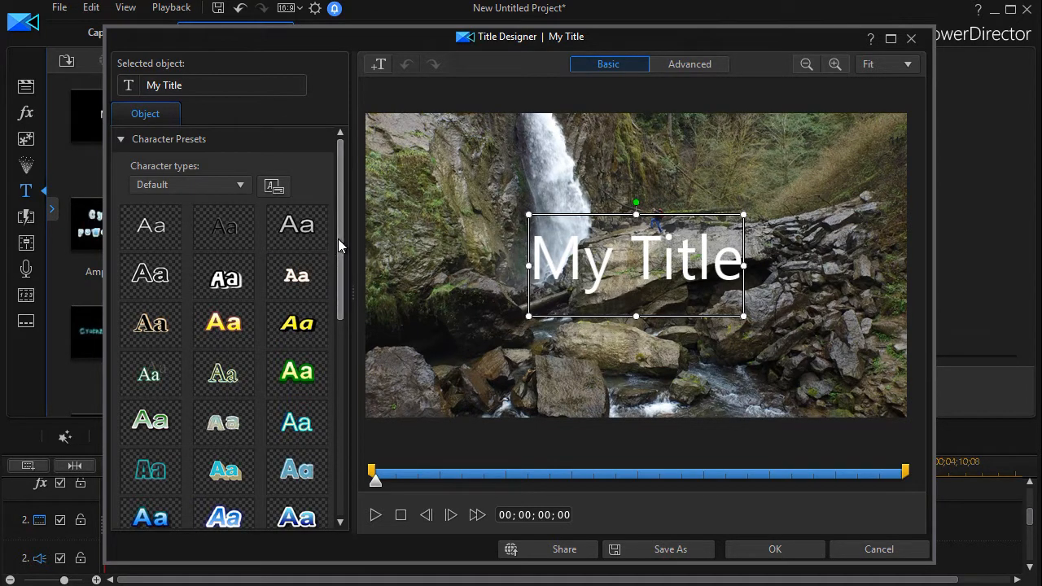
scroll(down, 3)
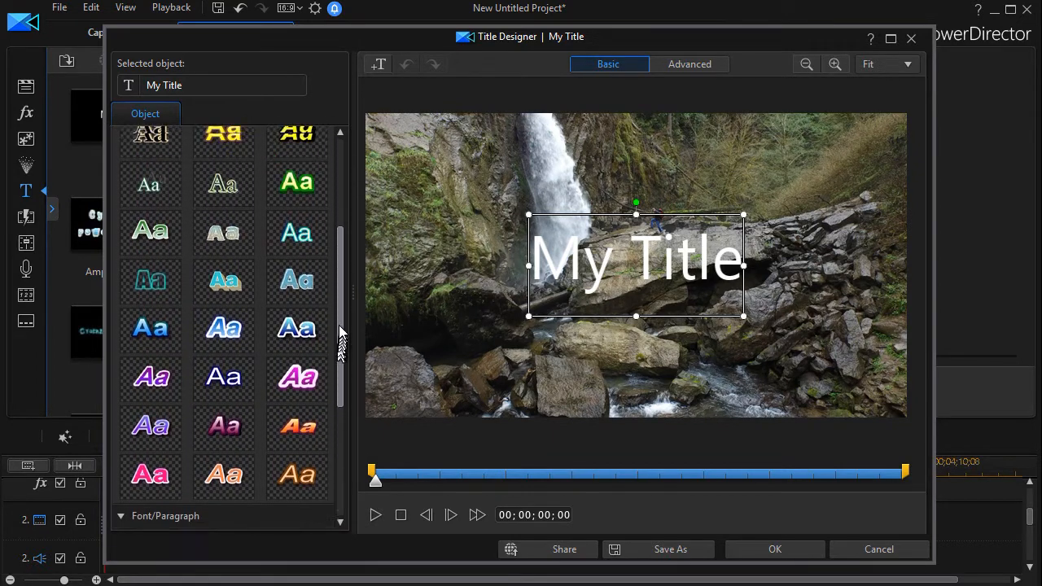
scroll(up, 3)
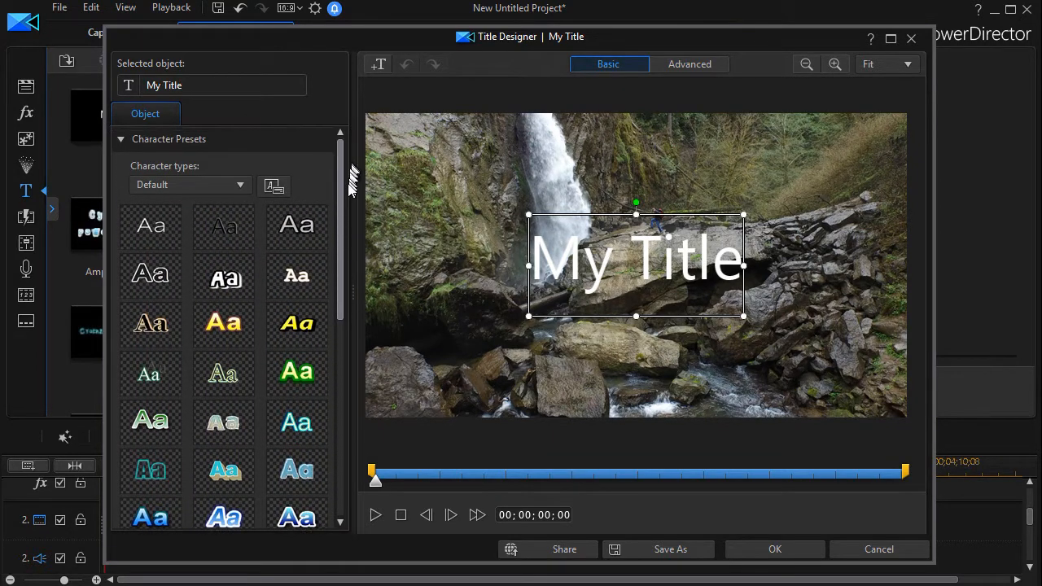
scroll(down, 3)
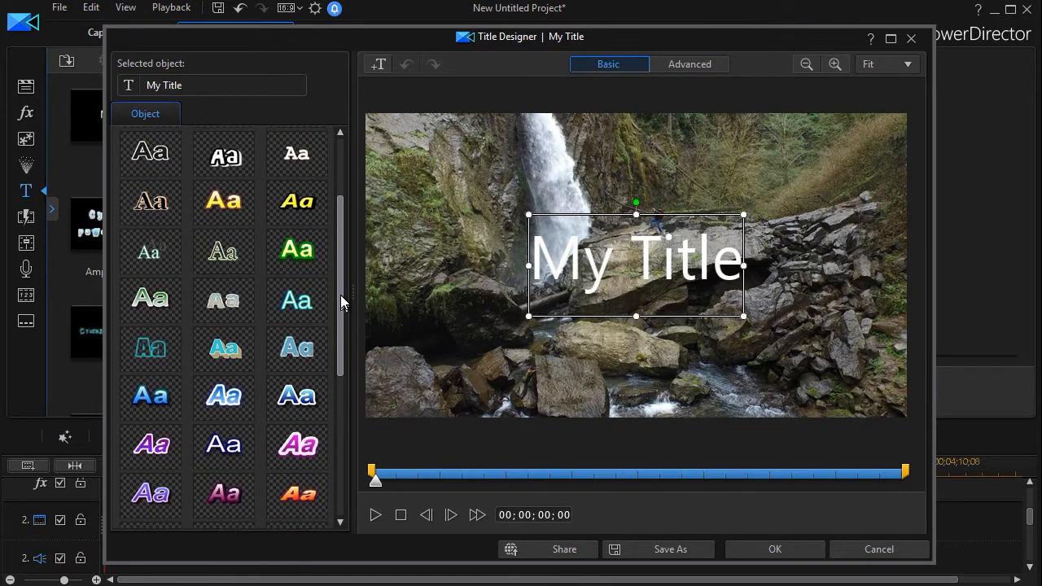
click(296, 202)
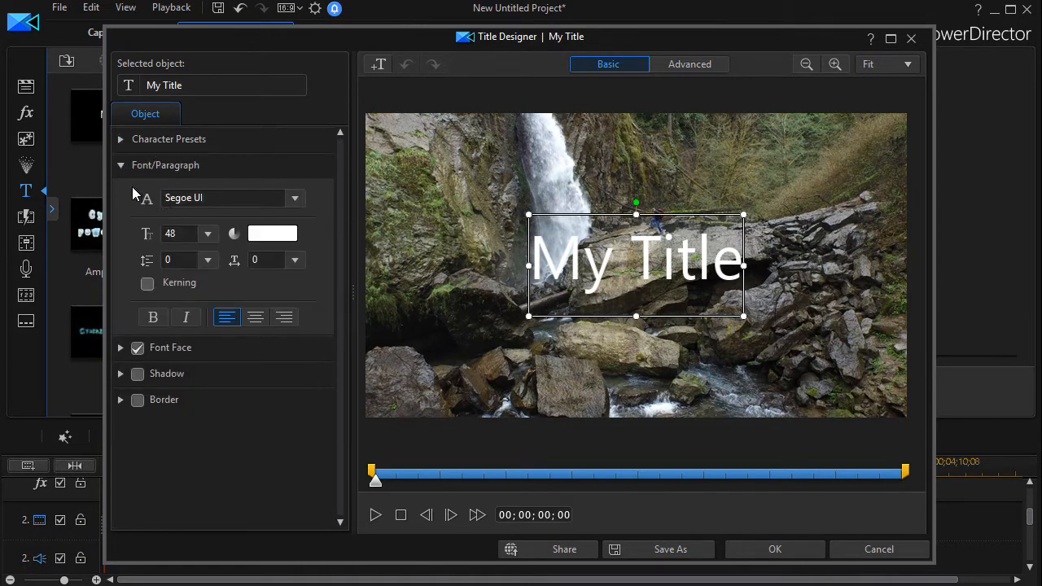
mouse_move(162, 234)
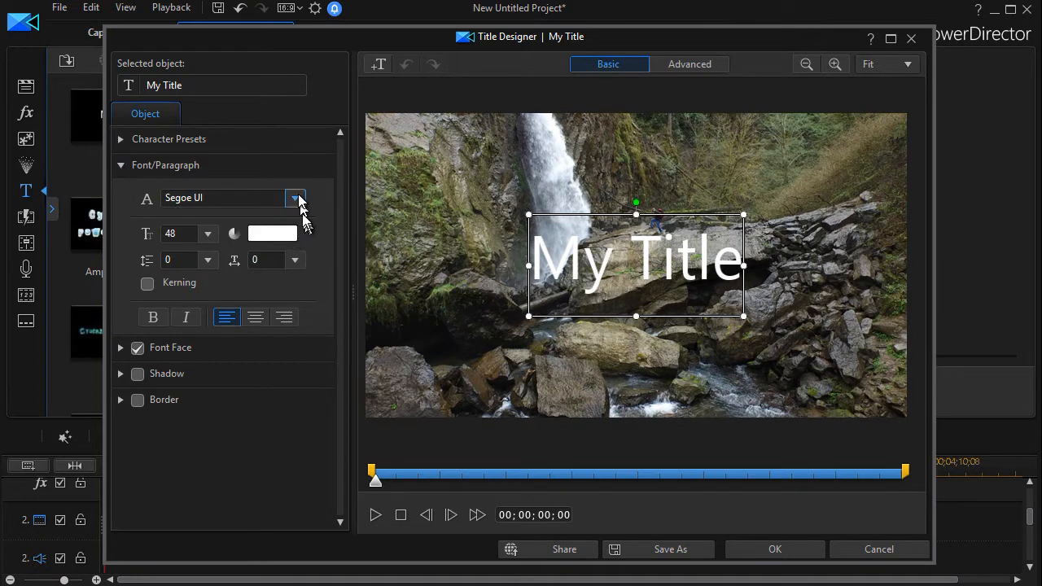
- Change the title font to Showcard Gothic and its colour to dark green
click(296, 199)
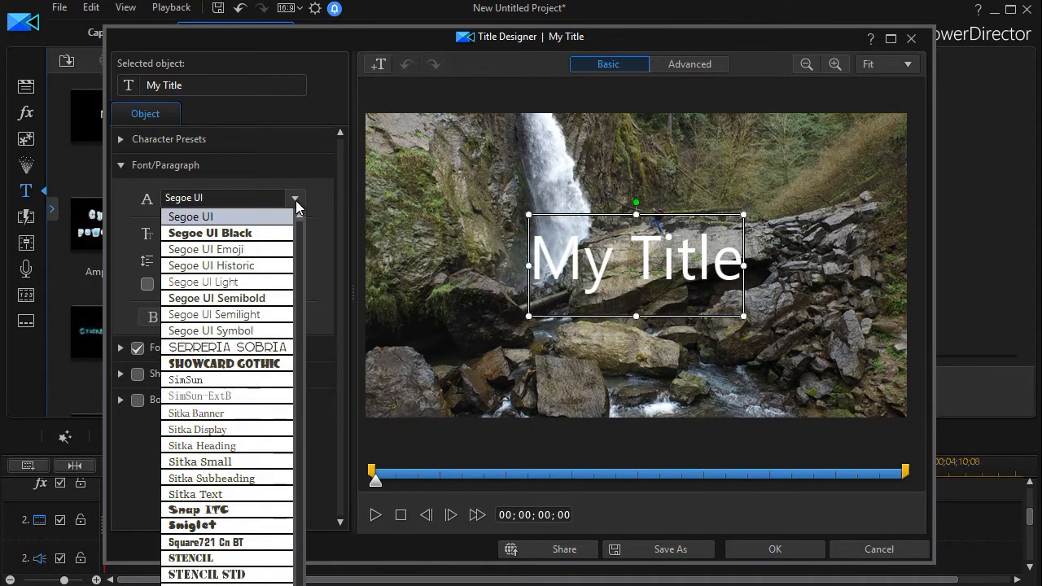
click(225, 363)
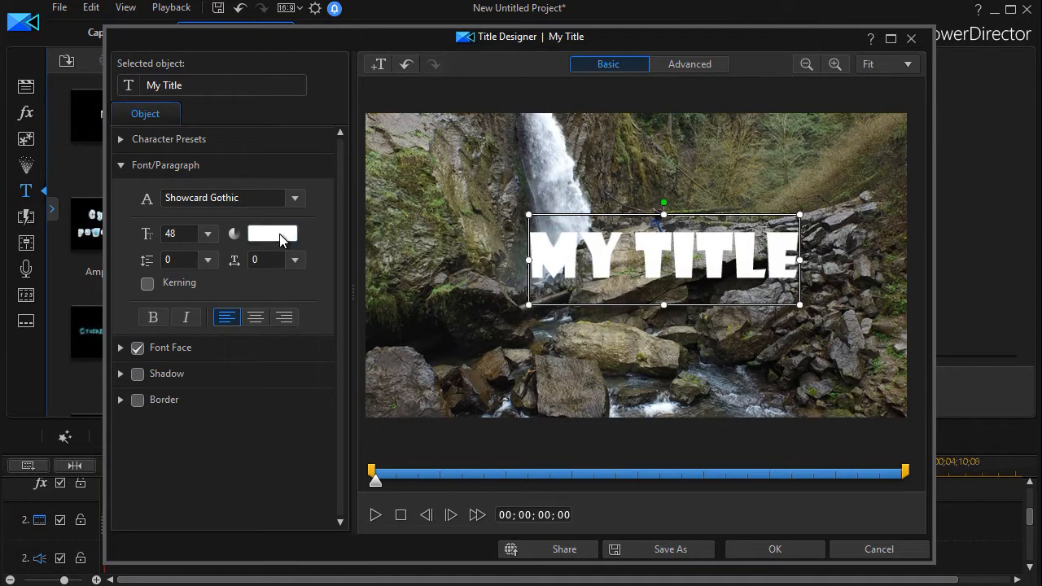
click(273, 234)
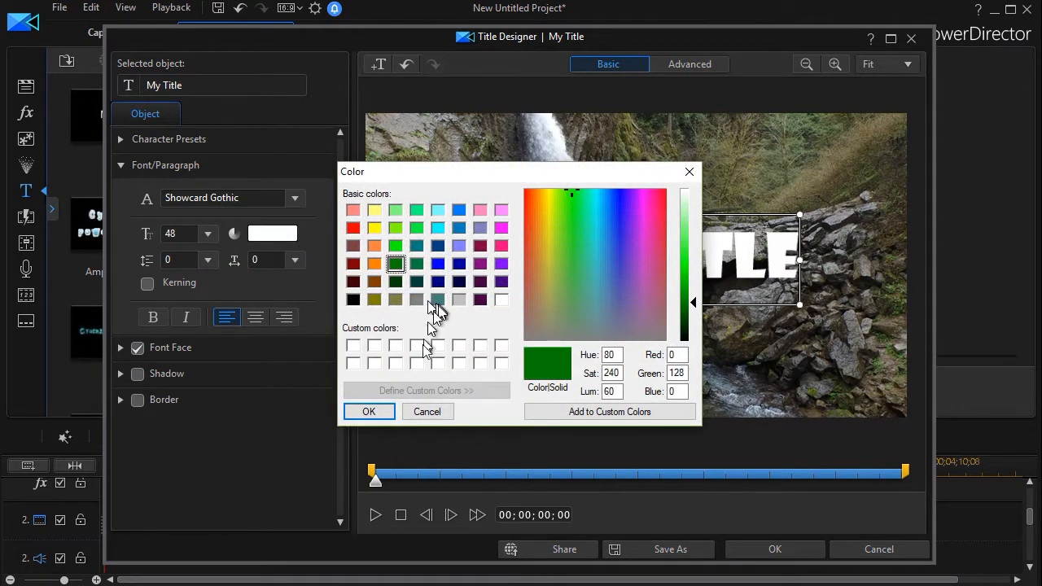
click(368, 411)
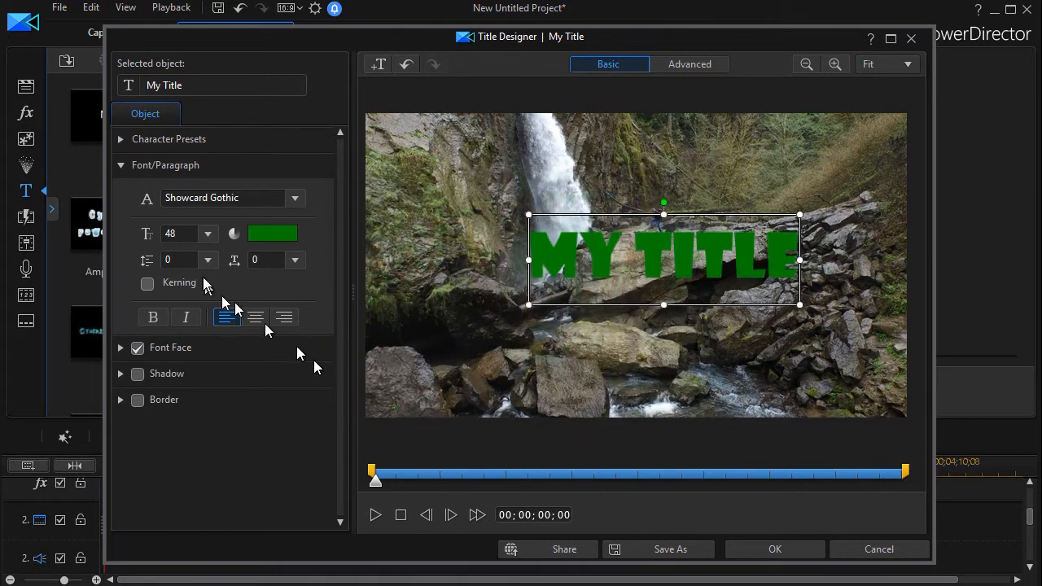
click(153, 315)
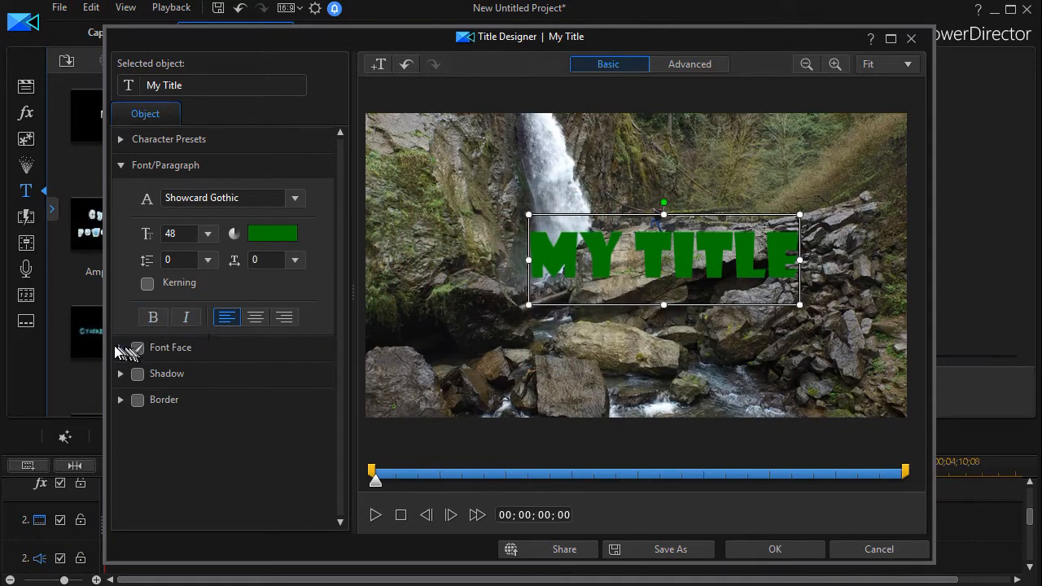
- Set a Font Face blur of 4 on the title lettering
click(121, 348)
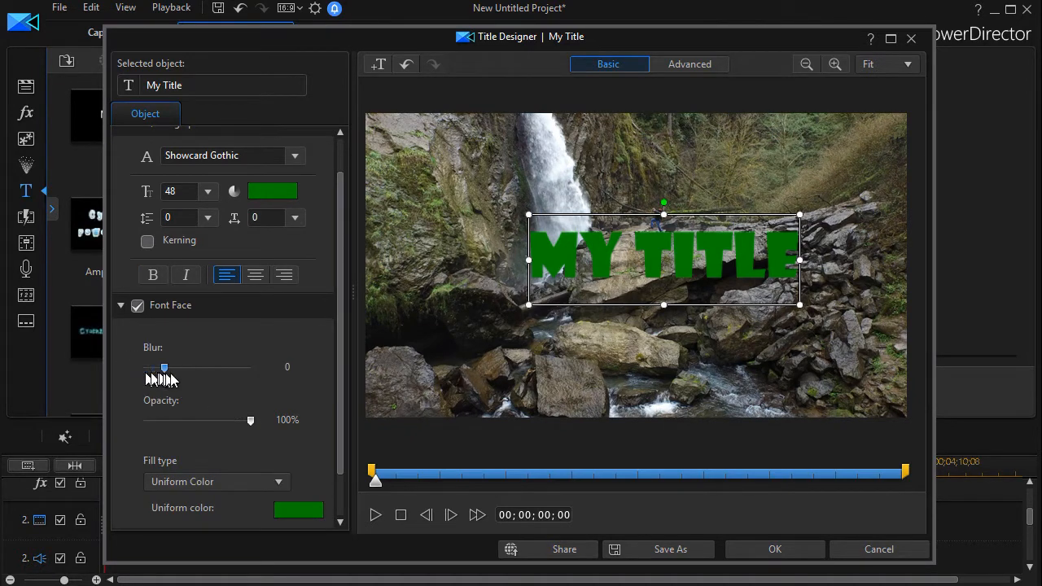
drag(164, 367, 186, 368)
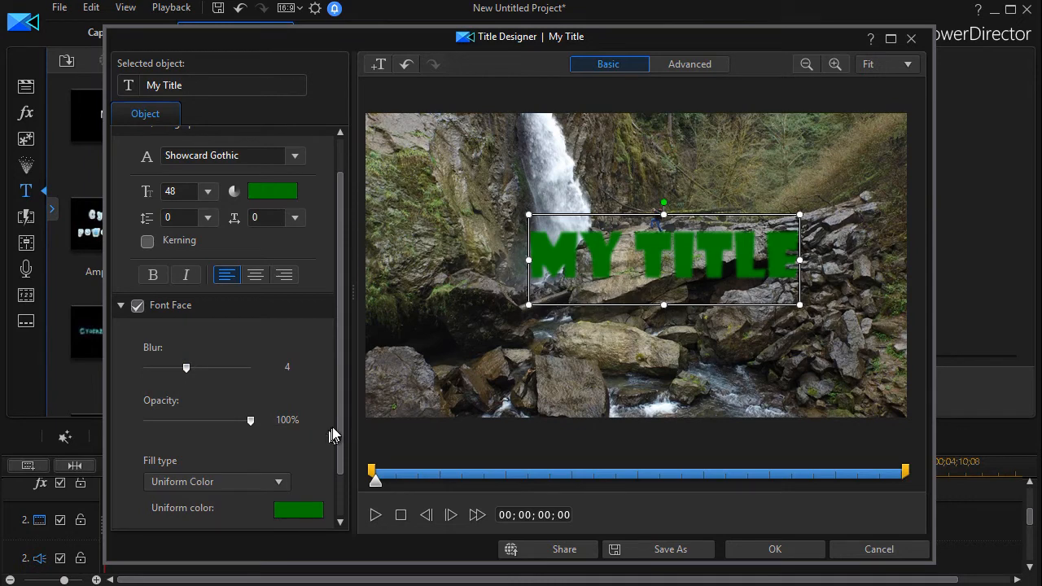
click(121, 306)
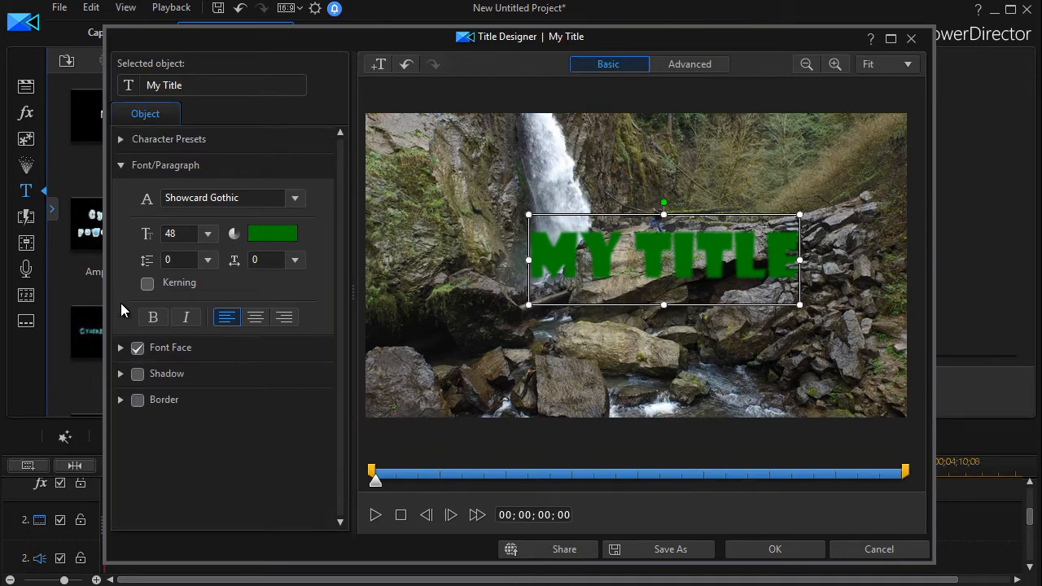
- Enable the drop shadow and adjust its distance to about 9.1
click(121, 372)
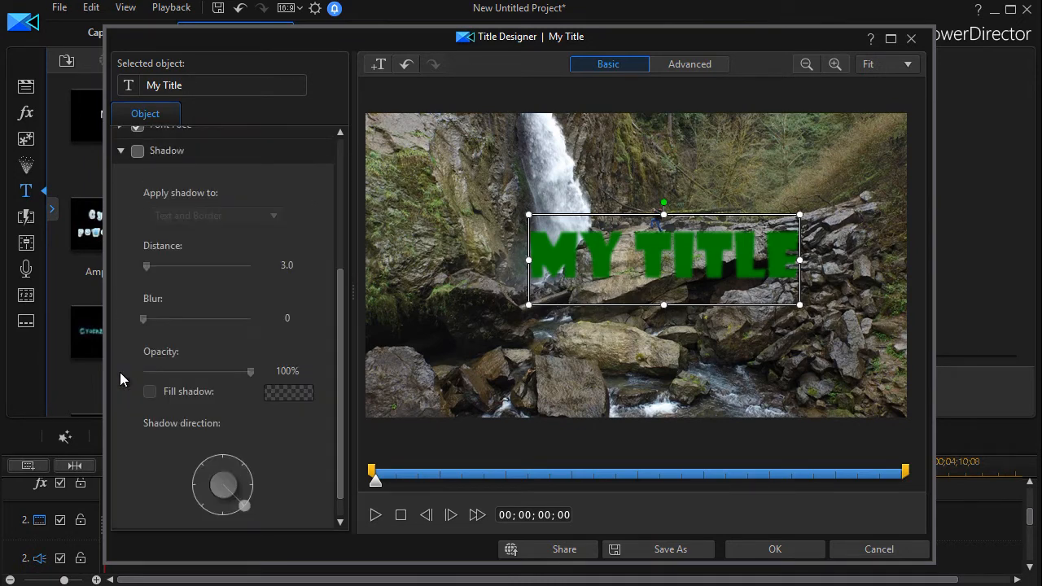
click(137, 150)
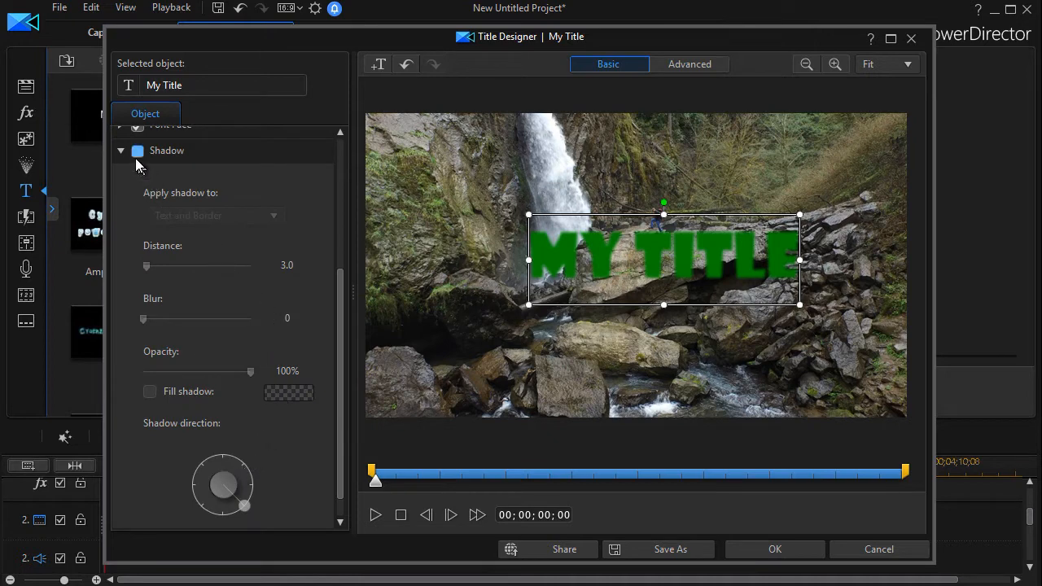
click(137, 150)
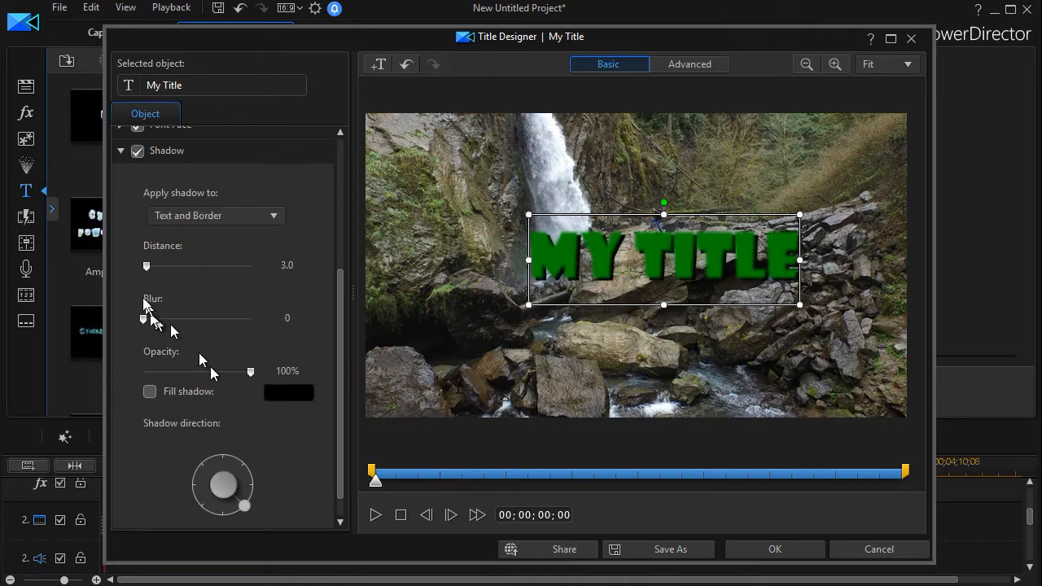
drag(147, 265, 153, 266)
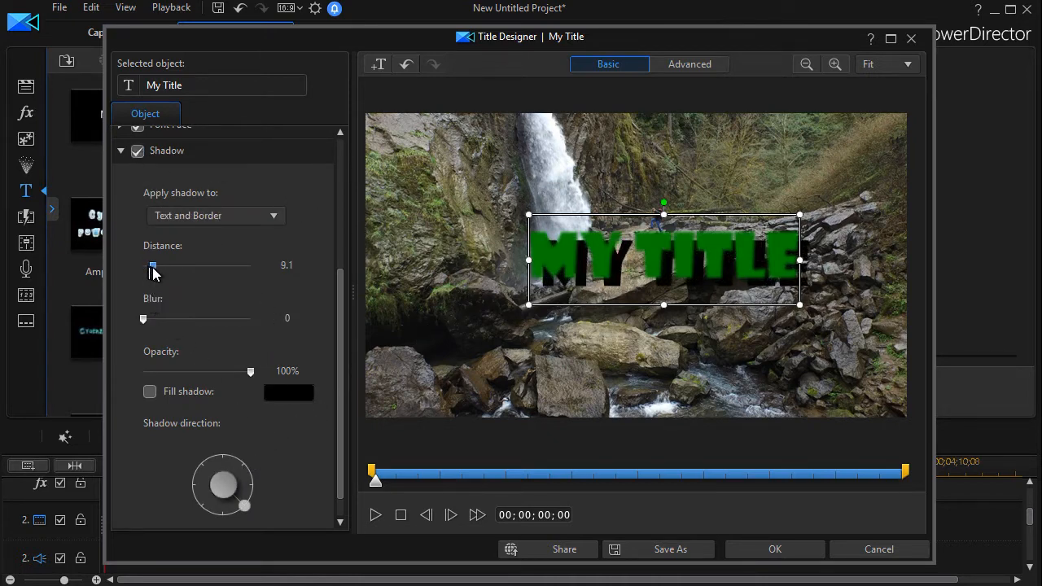
drag(153, 267, 147, 267)
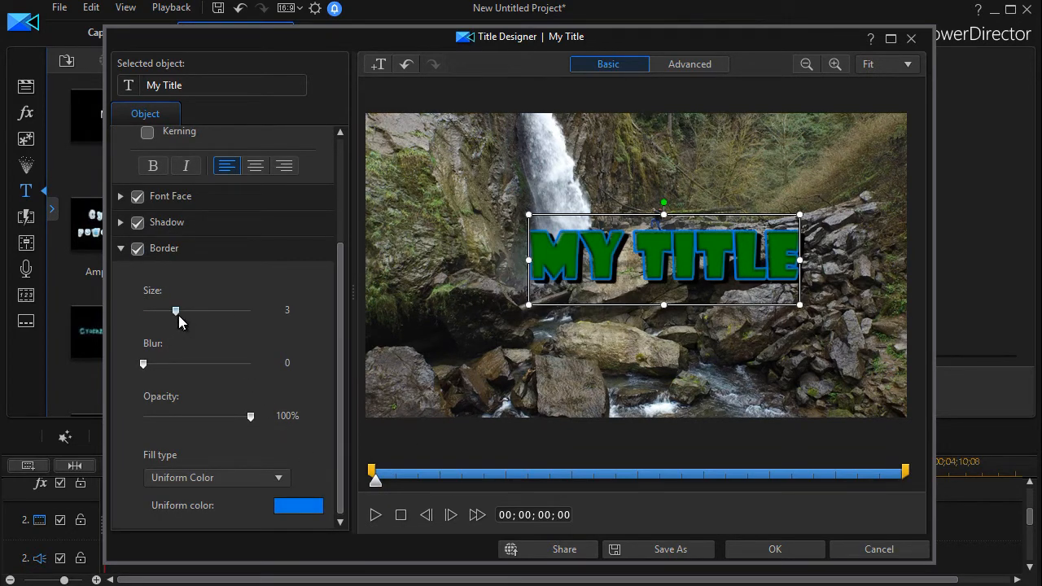
- Thicken the blue border around the lettering from size 3 to 5
drag(176, 311, 196, 310)
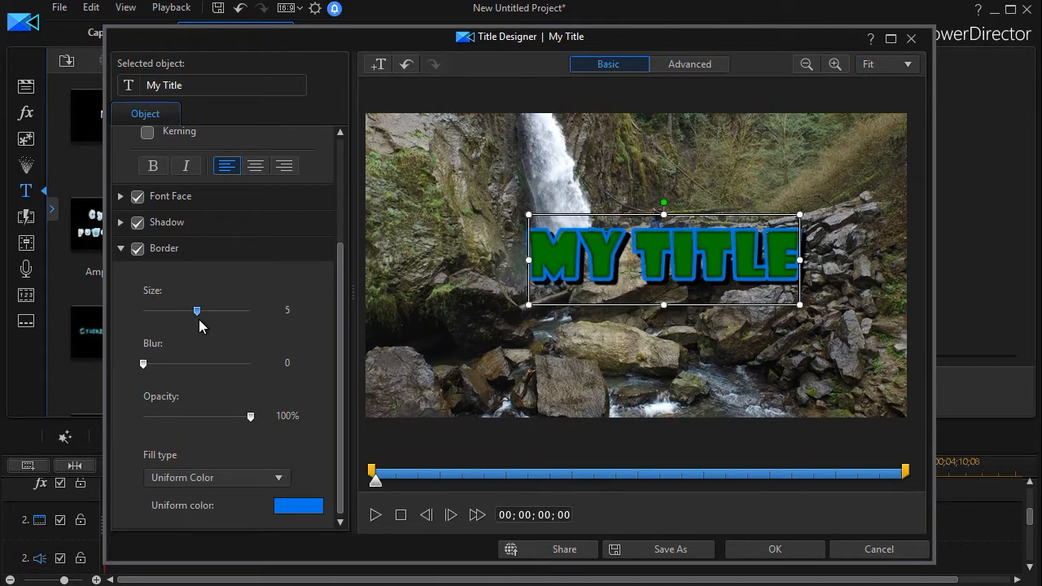
mouse_move(121, 247)
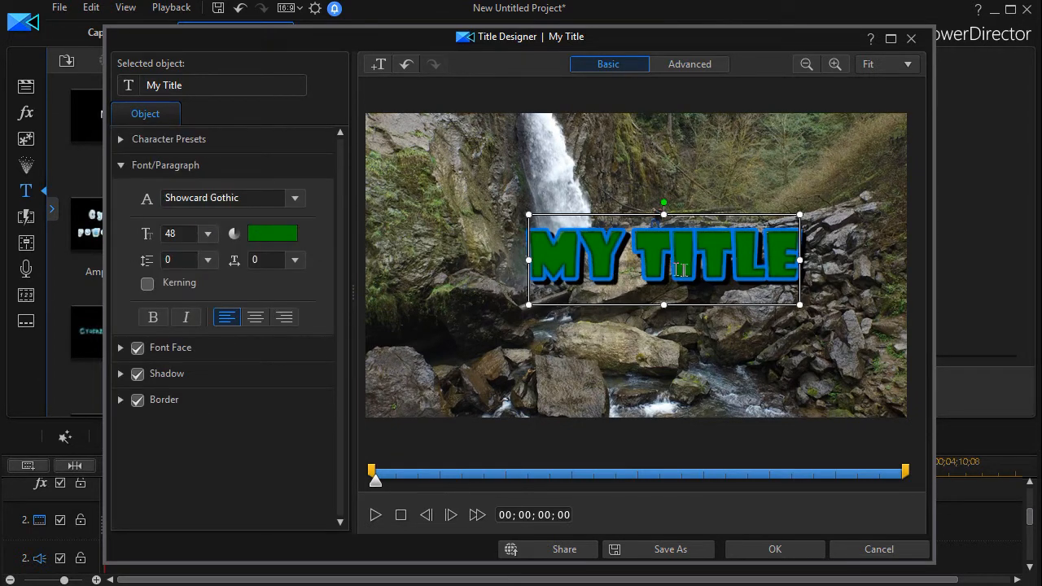
mouse_move(362, 293)
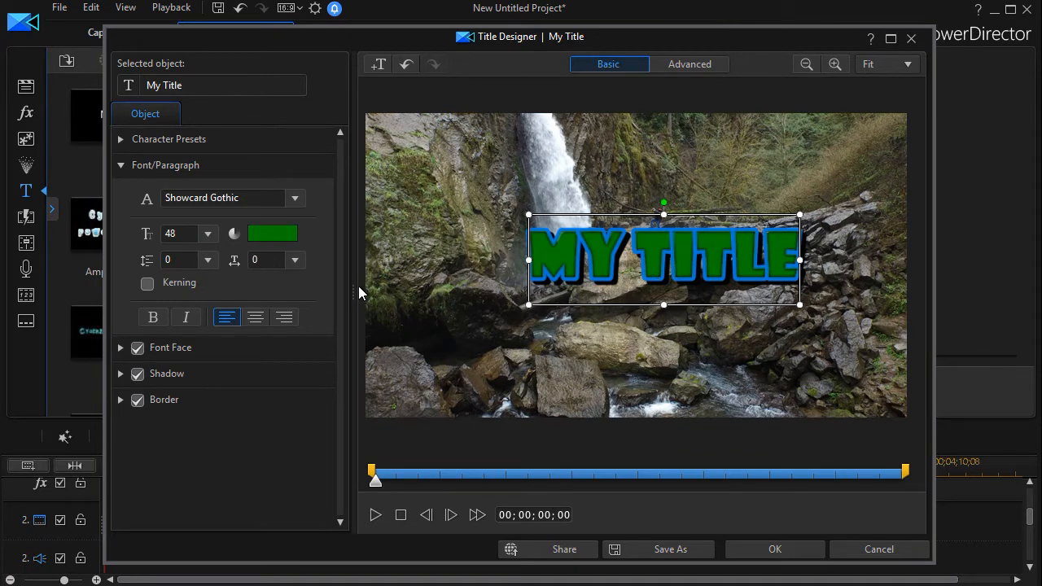
mouse_move(433, 293)
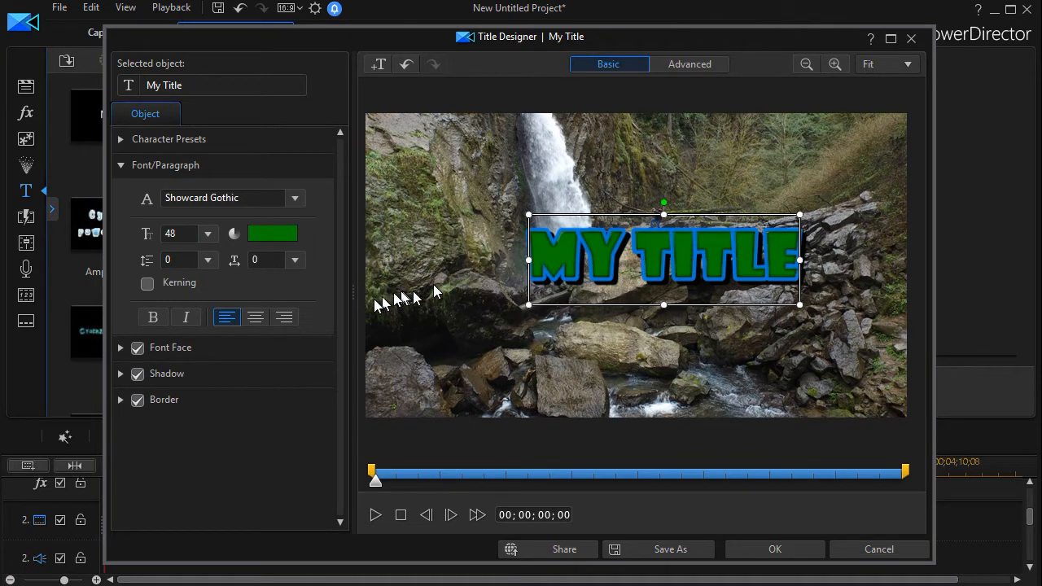
mouse_move(179, 285)
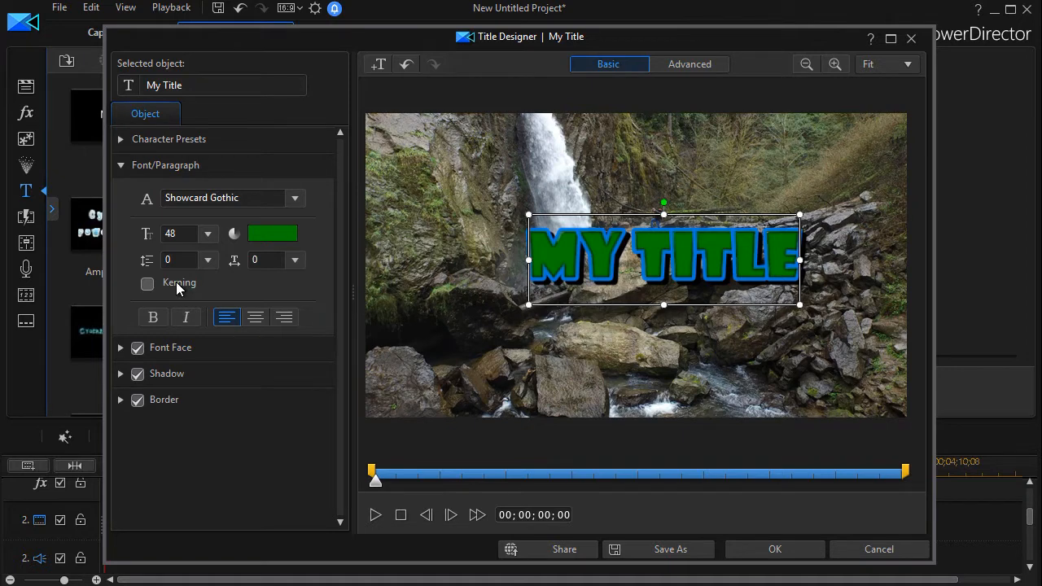
mouse_move(443, 475)
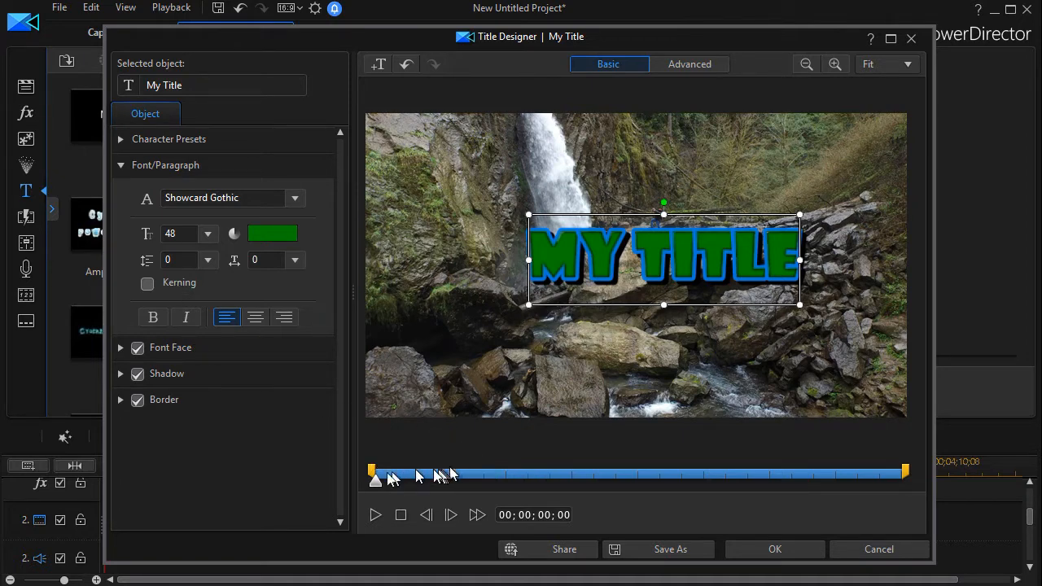
mouse_move(541, 472)
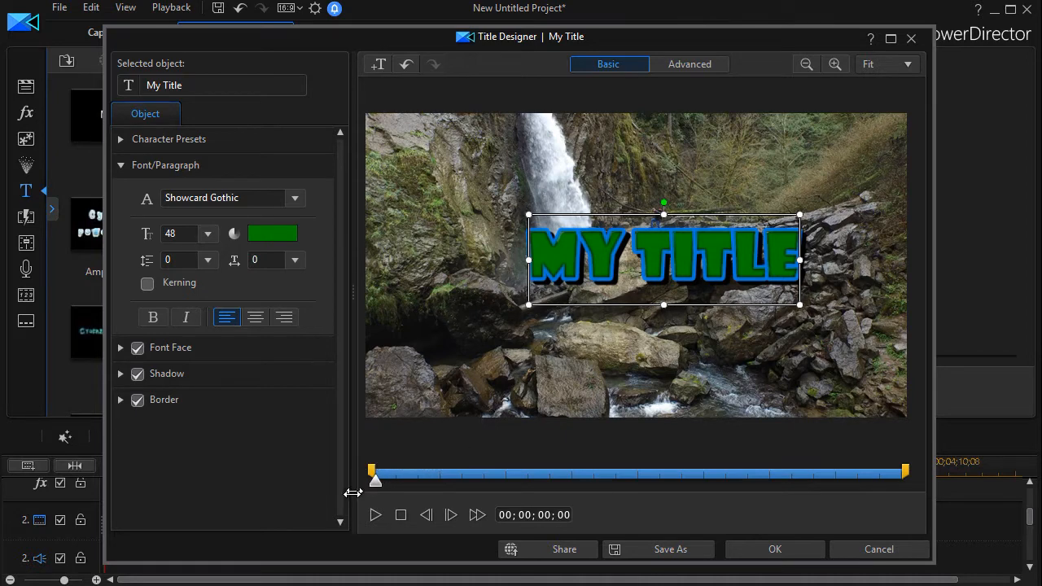
mouse_move(407, 465)
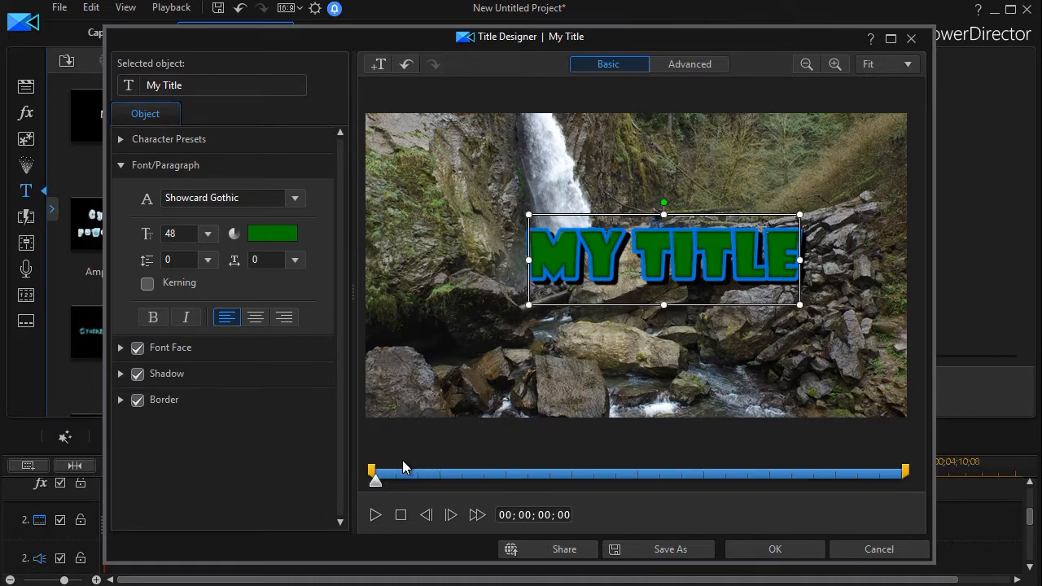
mouse_move(871, 485)
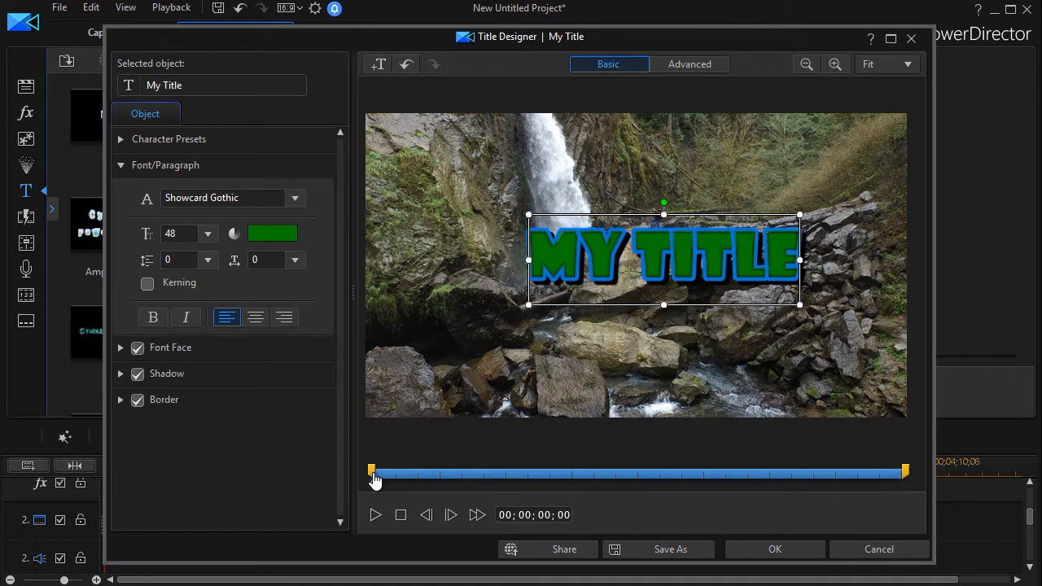
- Set the title's in point to about two seconds on the preview slider
drag(371, 472, 420, 472)
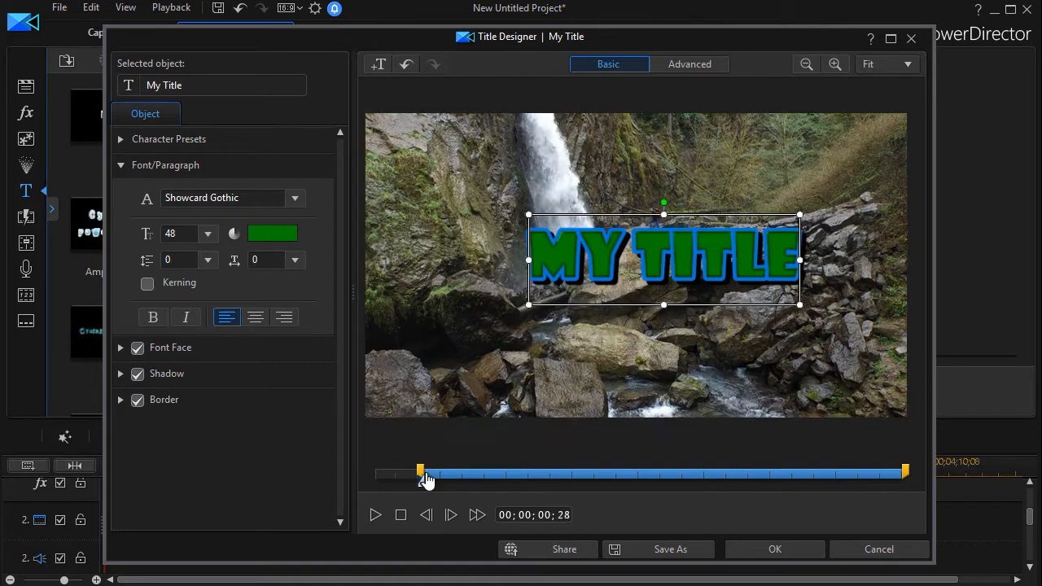
drag(419, 472, 488, 472)
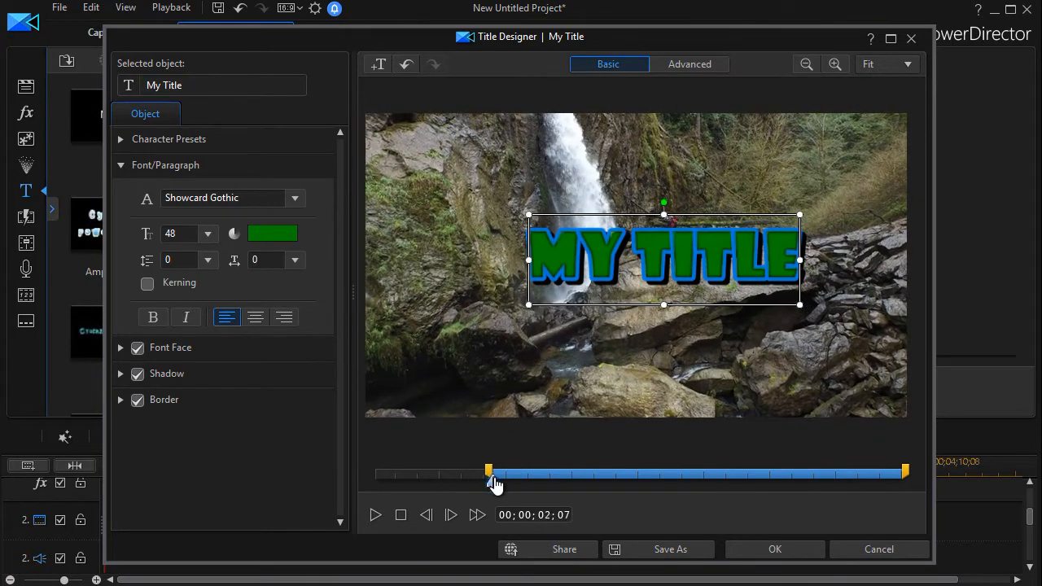
drag(490, 472, 478, 472)
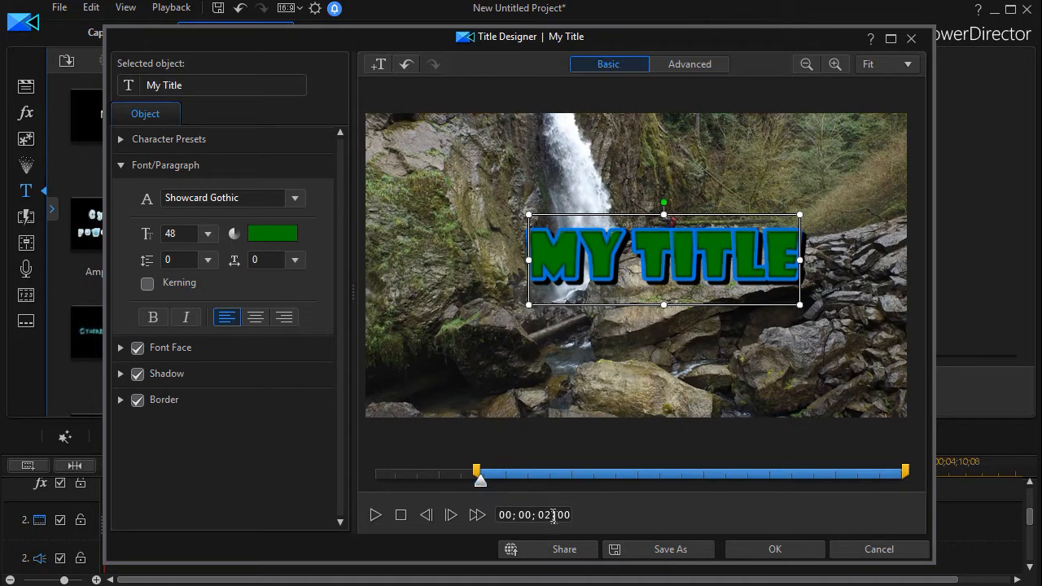
- Set the out point to about seven seconds and confirm with OK to leave Title Designer
drag(480, 479, 903, 478)
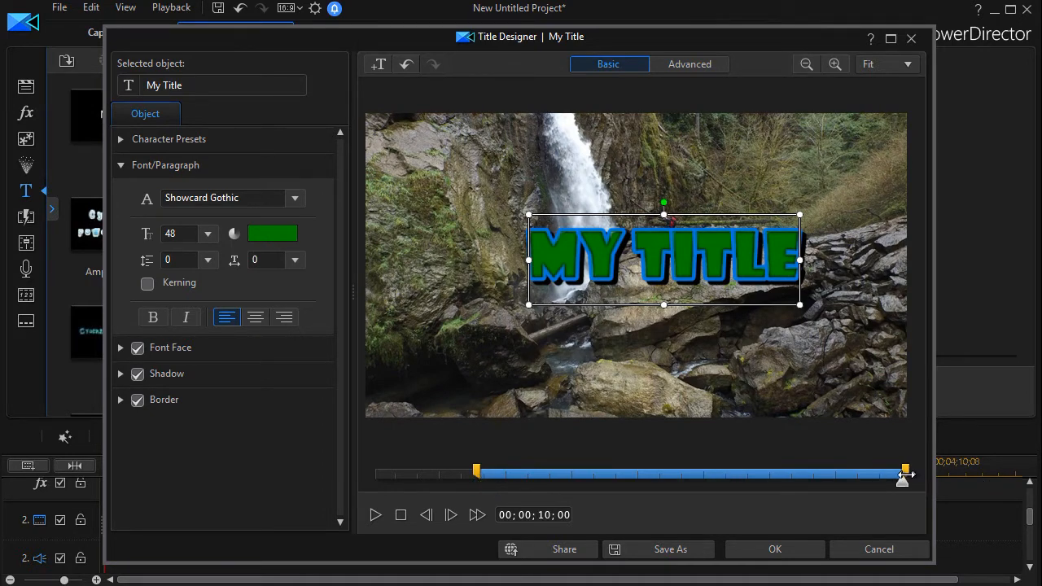
drag(903, 475, 765, 475)
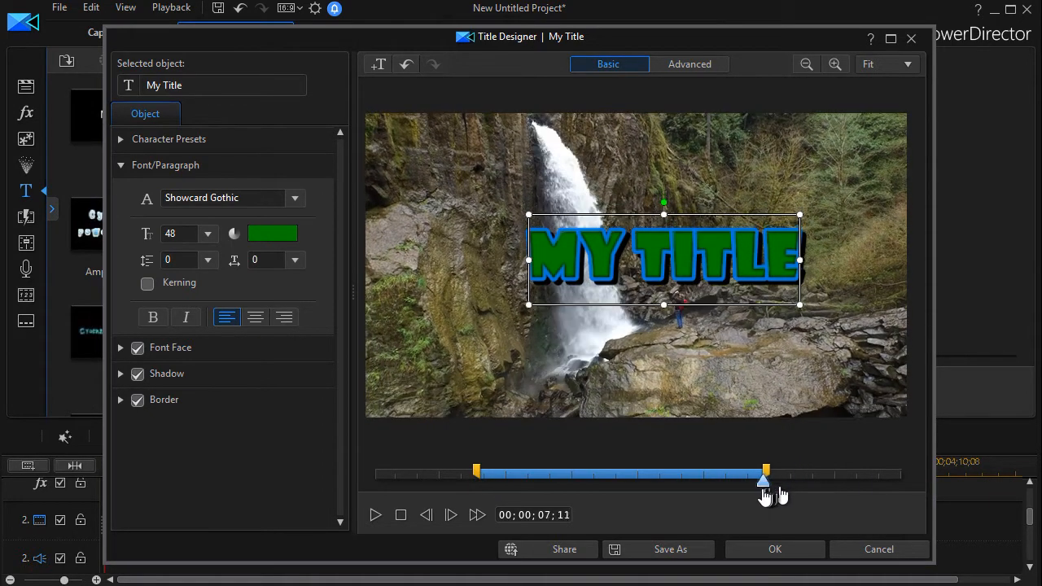
drag(765, 472, 758, 472)
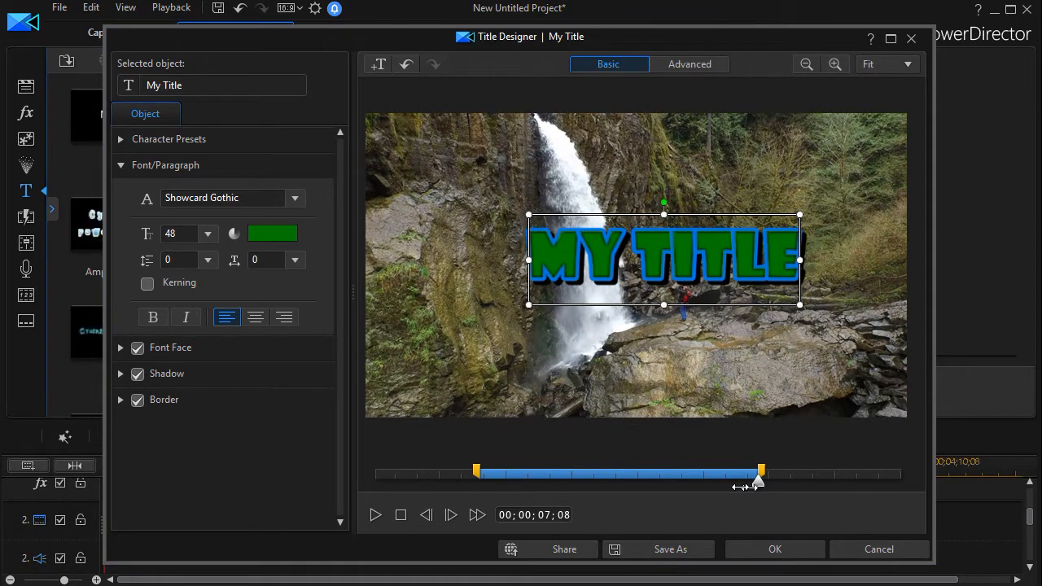
drag(760, 472, 745, 472)
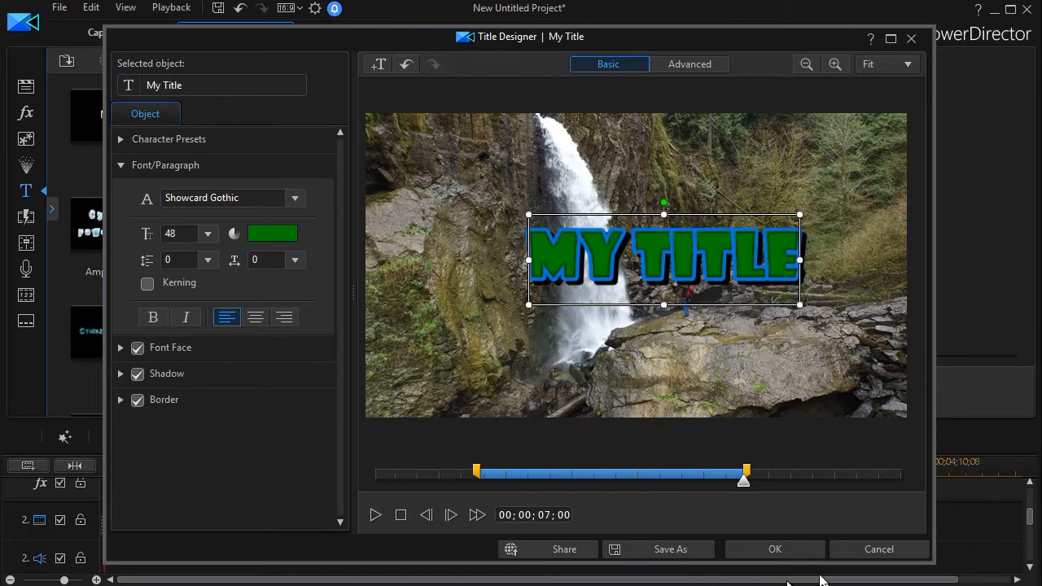
click(774, 549)
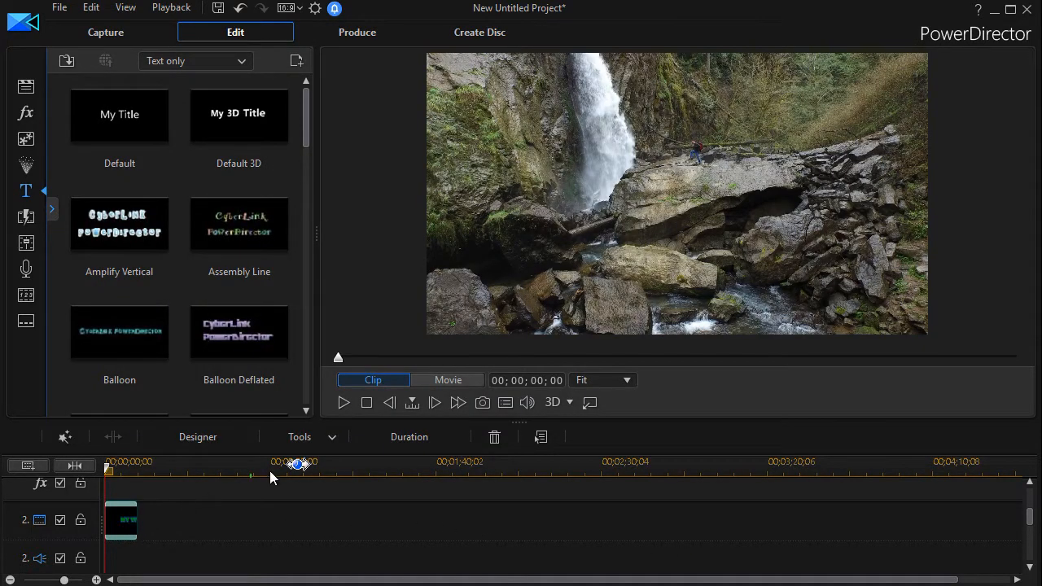
- Confirm a 00;00;10;00 duration for the title clip in Duration Settings
click(409, 436)
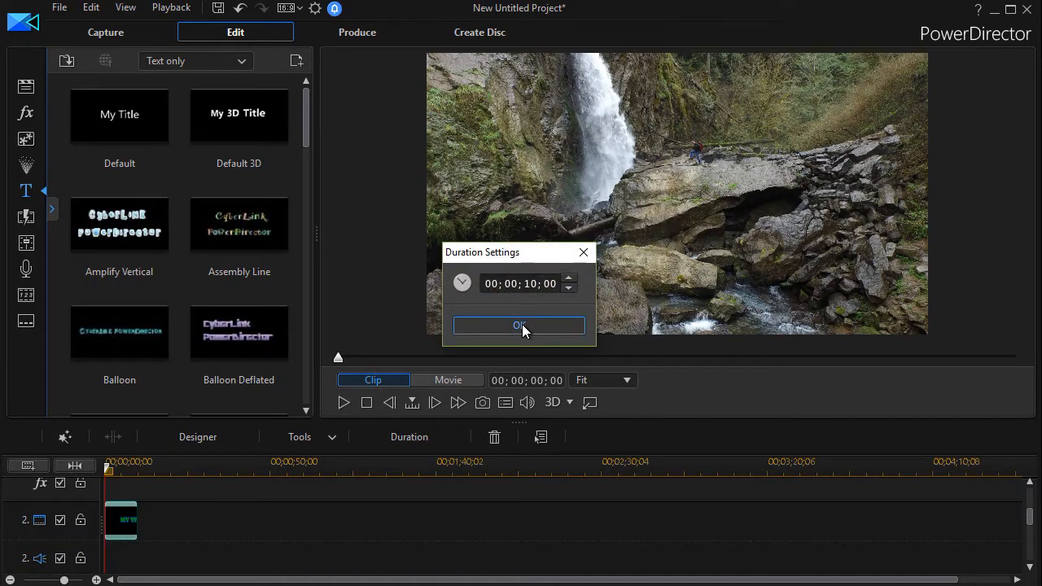
click(518, 326)
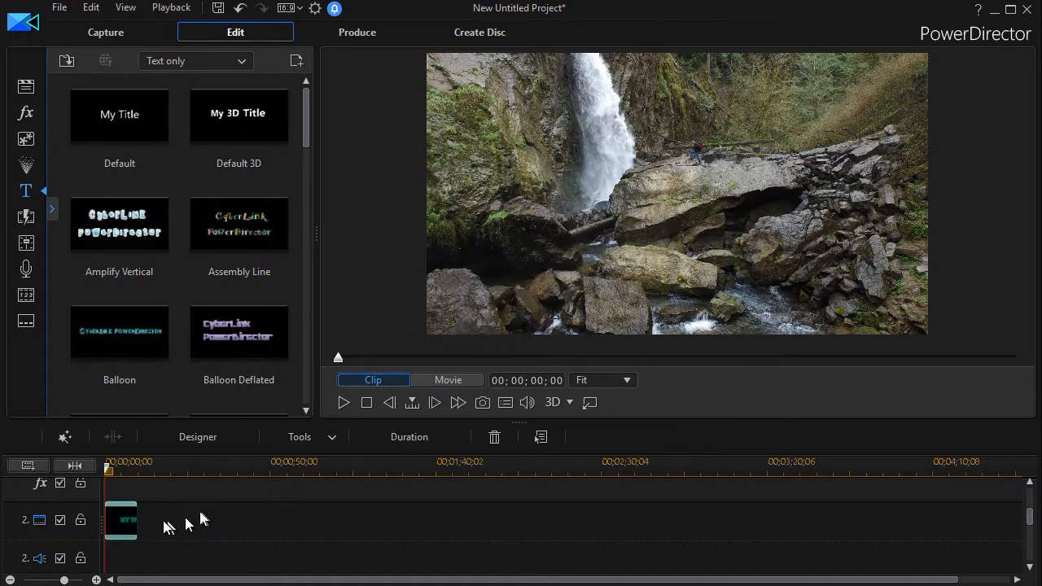
mouse_move(127, 521)
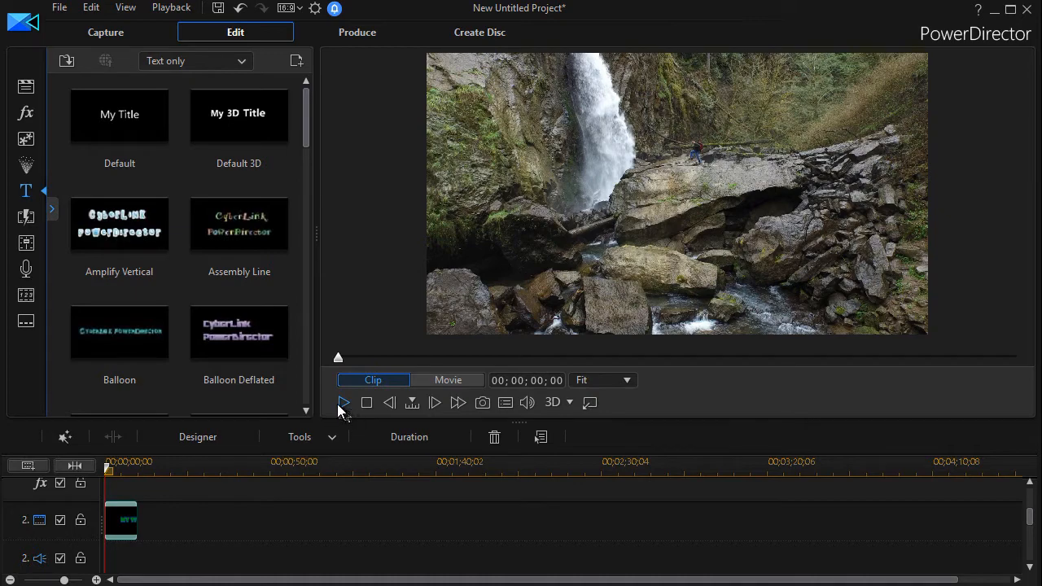
click(342, 402)
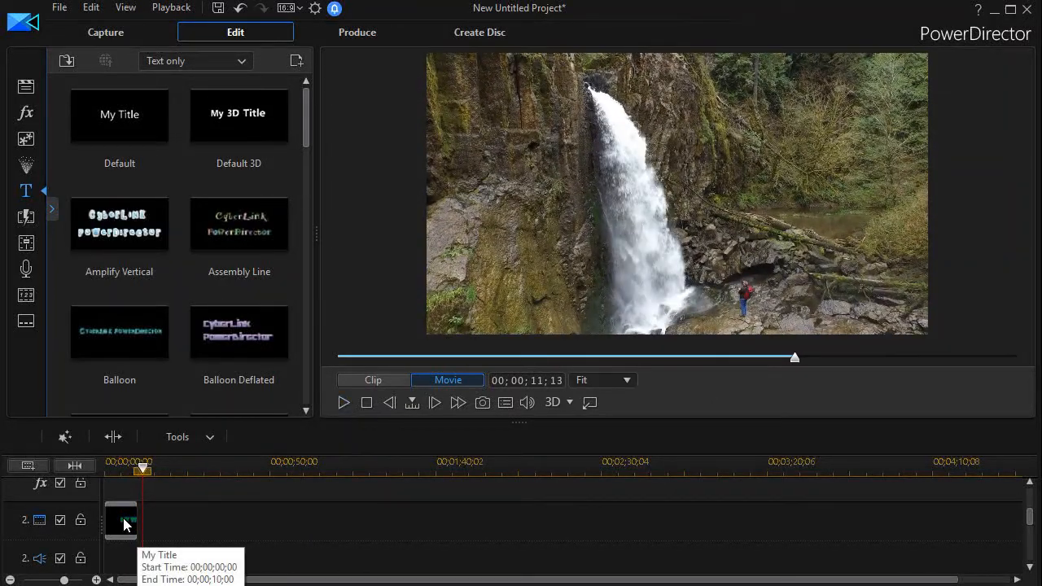
click(120, 519)
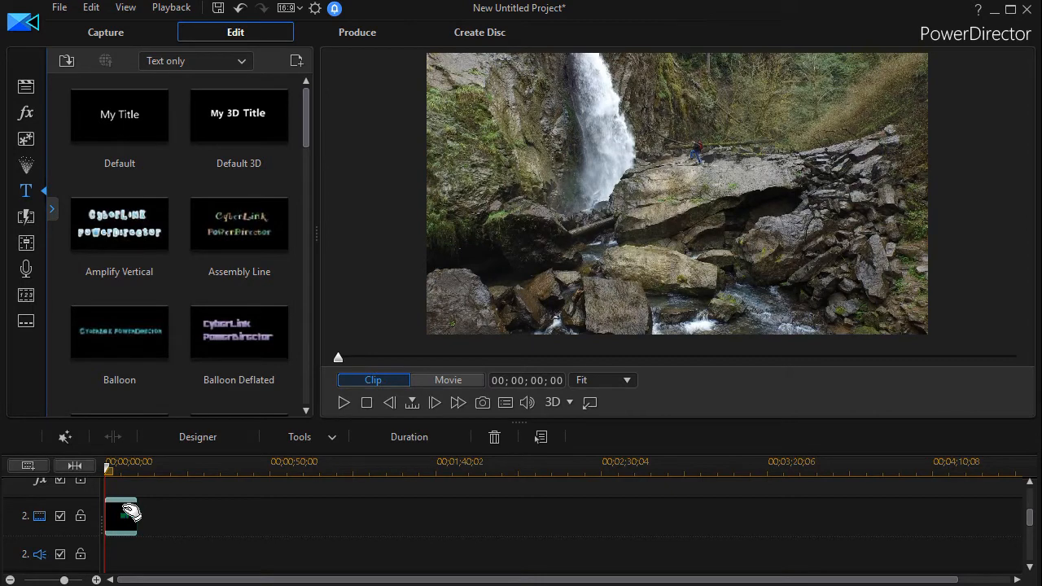
- Reopen the 'My Title' timeline clip in Title Designer, showing its green Showcard Gothic styling
double_click(121, 515)
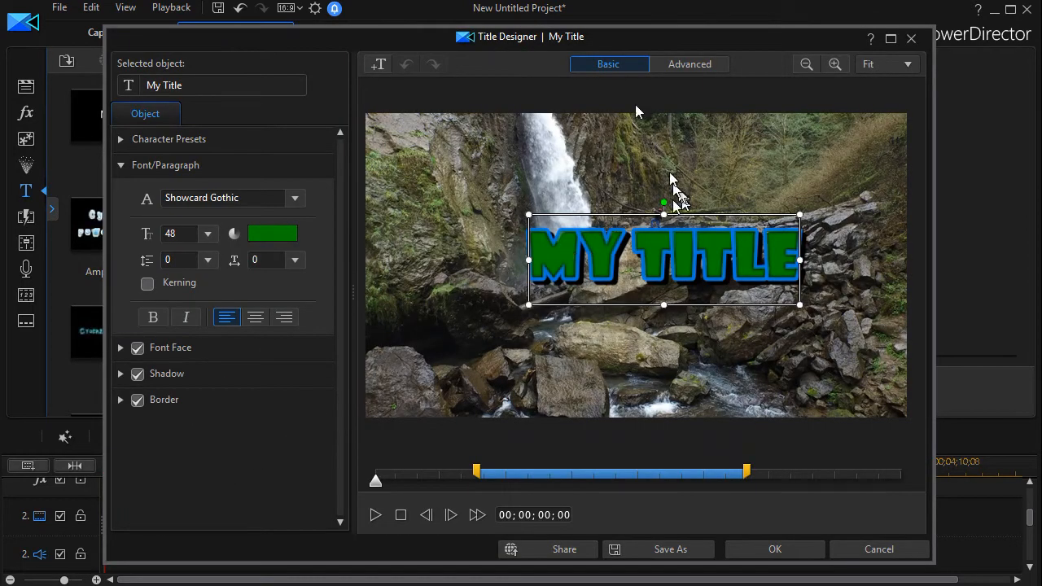
click(690, 63)
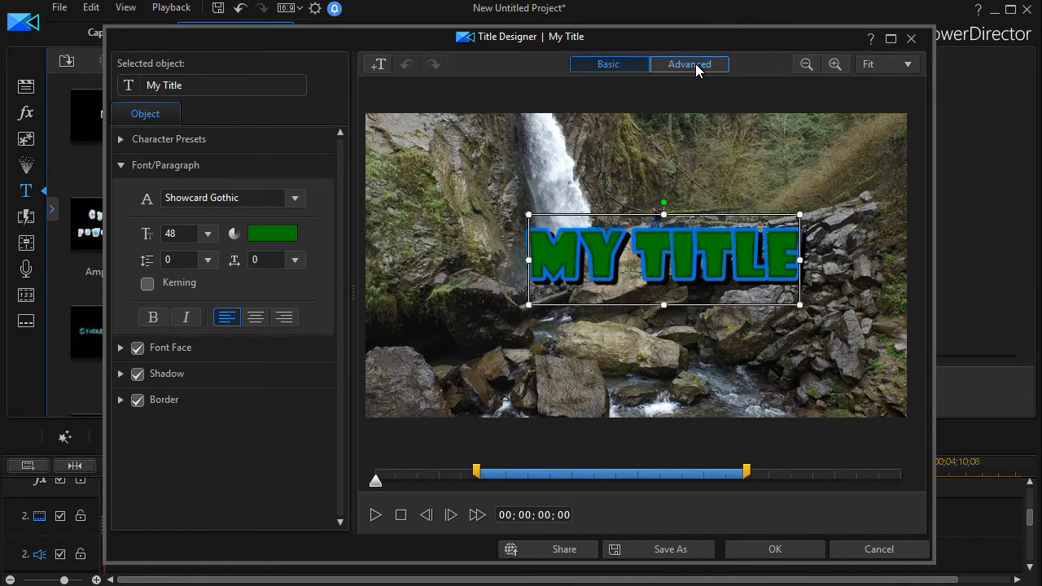
- Switch Title Designer to Advanced mode and expand Object Settings (position, scale, opacity, rotation)
click(690, 63)
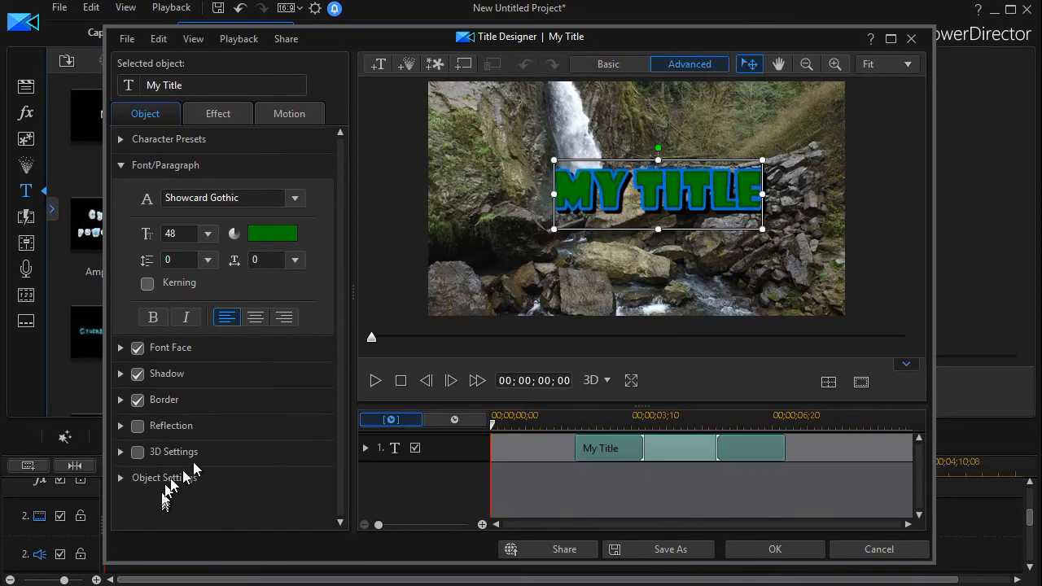
mouse_move(208, 479)
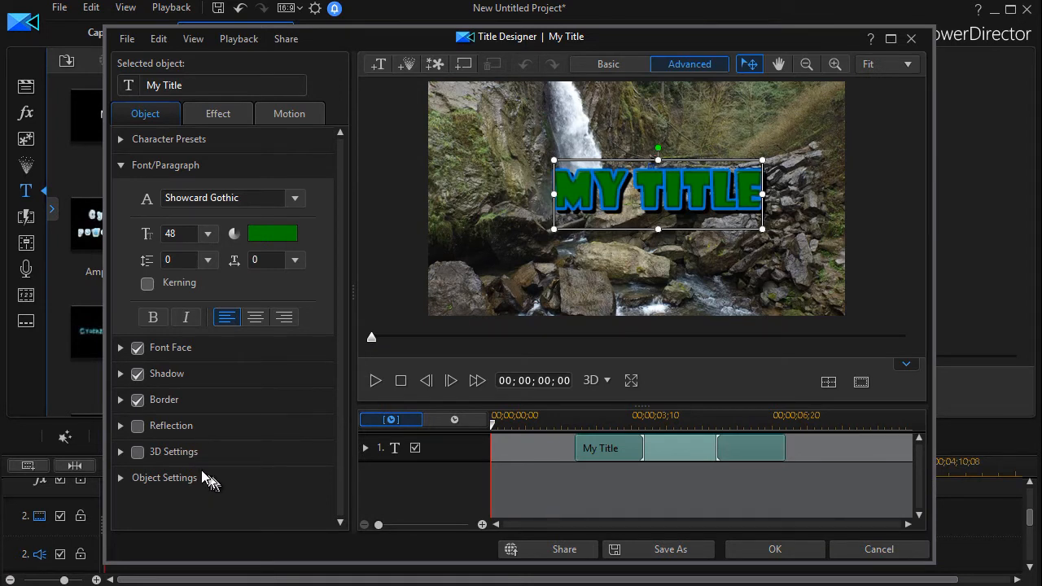
mouse_move(177, 436)
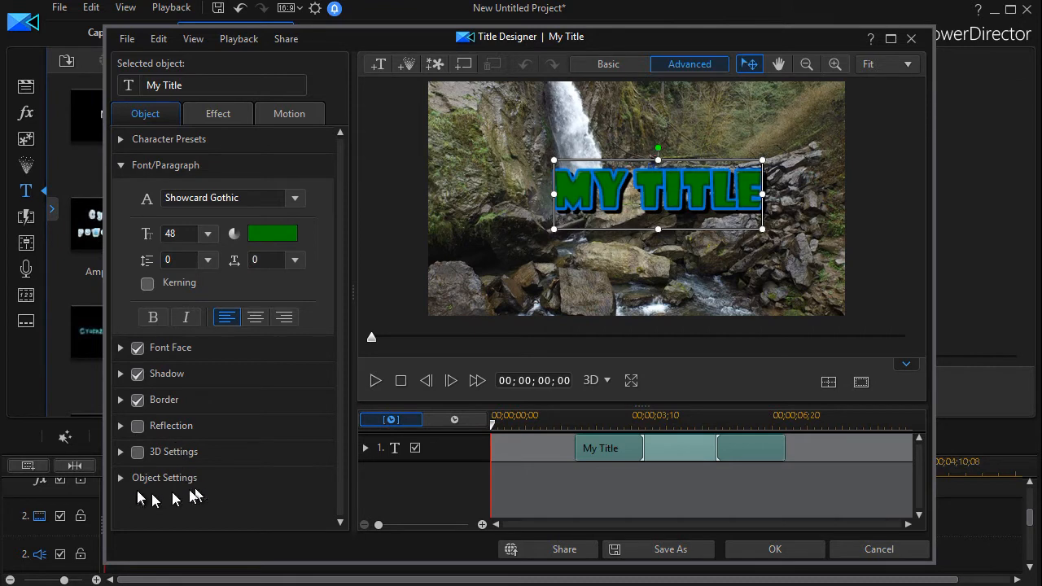
click(164, 477)
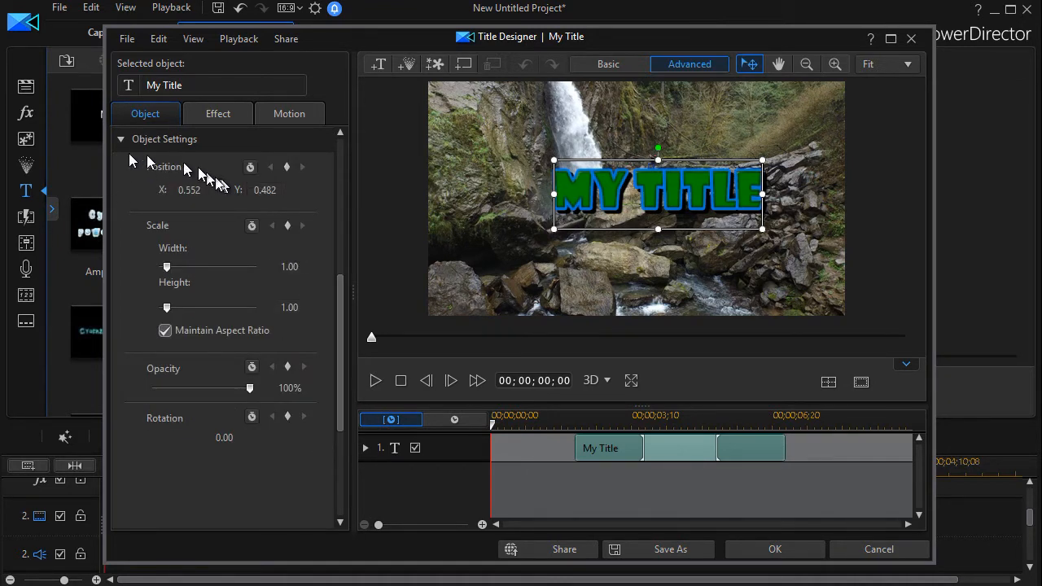
mouse_move(166, 208)
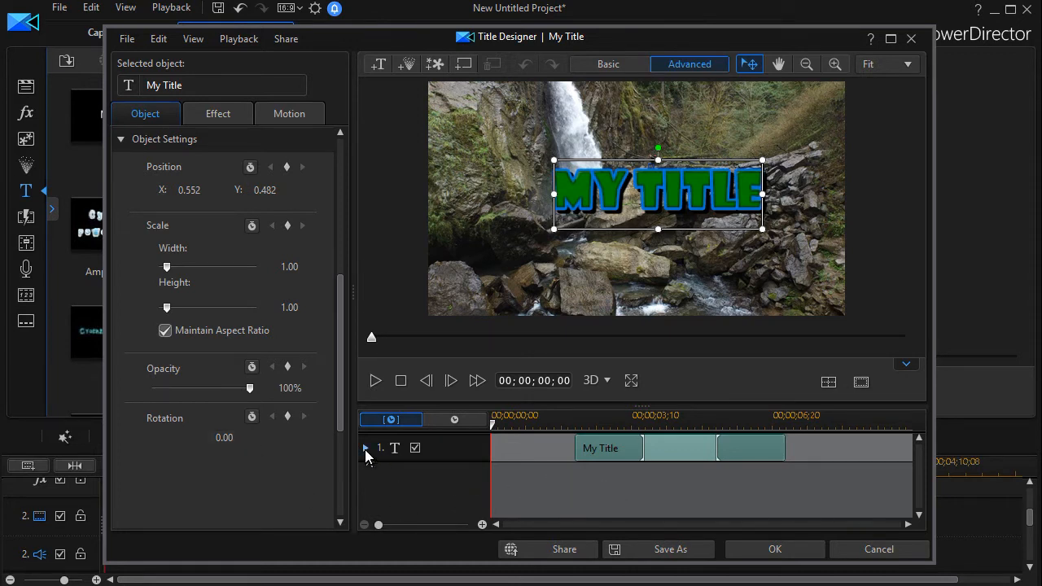
- Expand the title track's Position, Scale and Opacity keyframe rows, then return to Basic mode
click(364, 448)
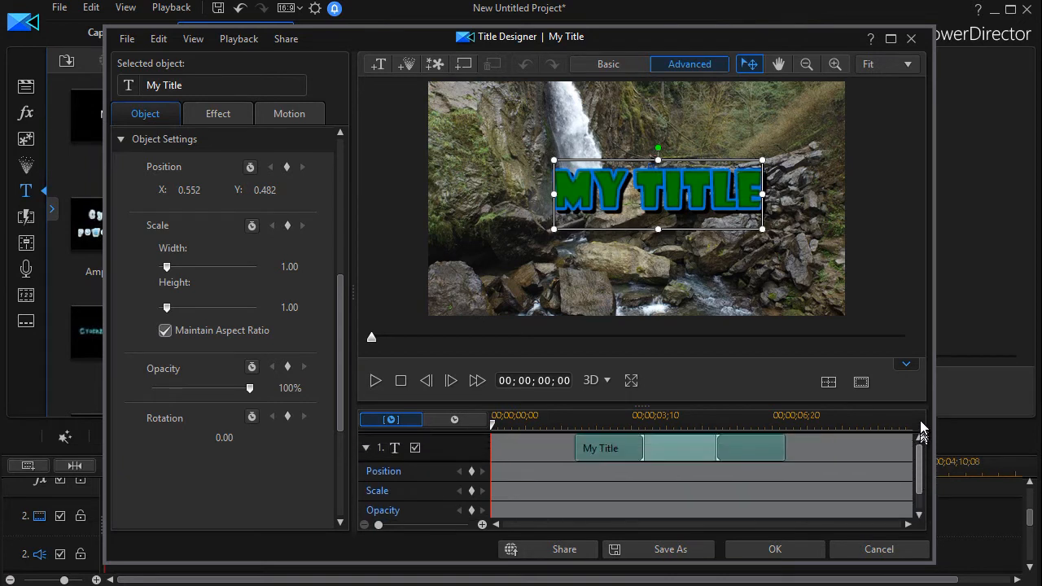
mouse_move(534, 472)
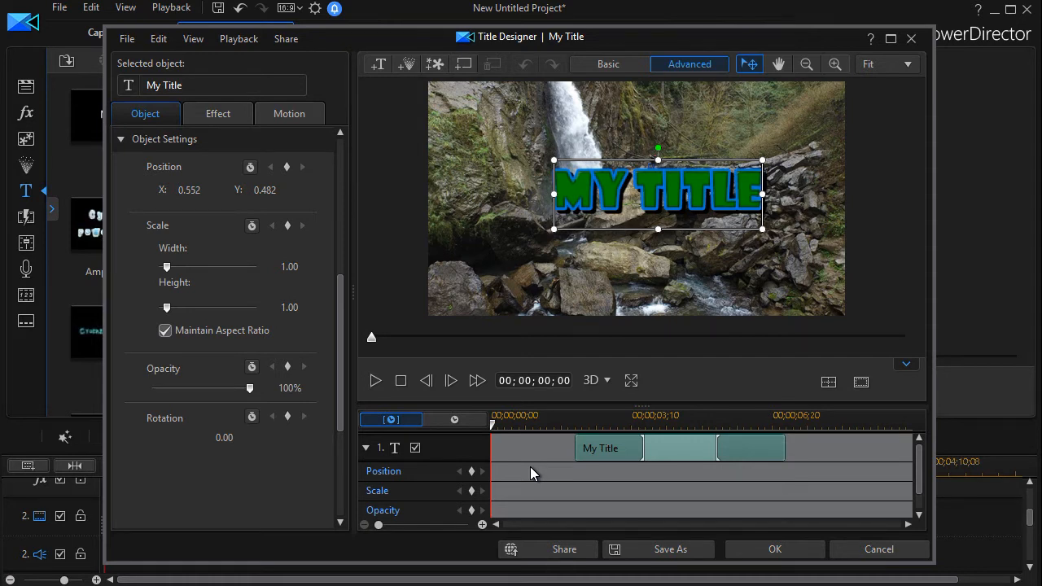
mouse_move(665, 393)
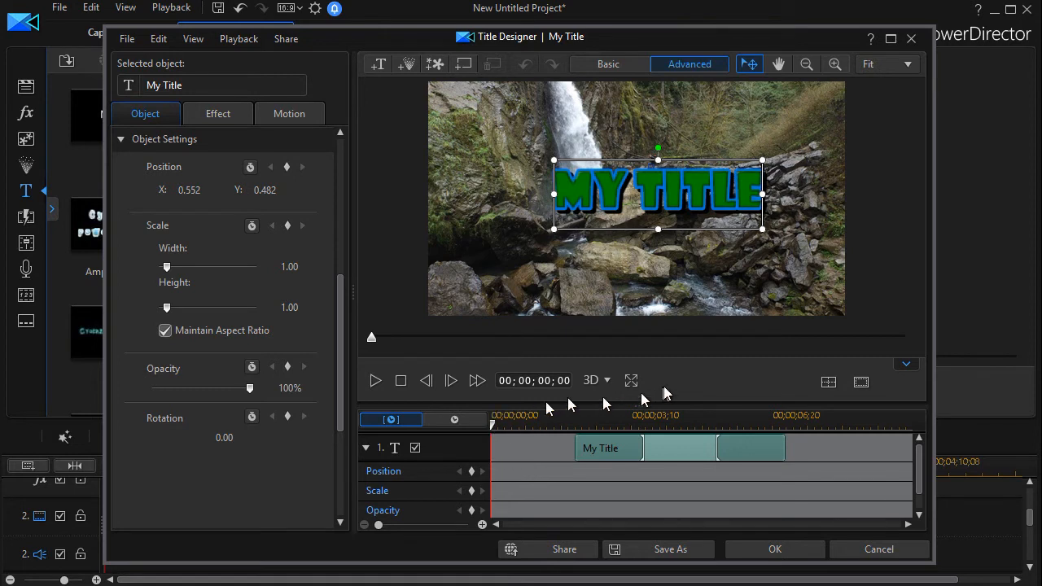
mouse_move(432, 442)
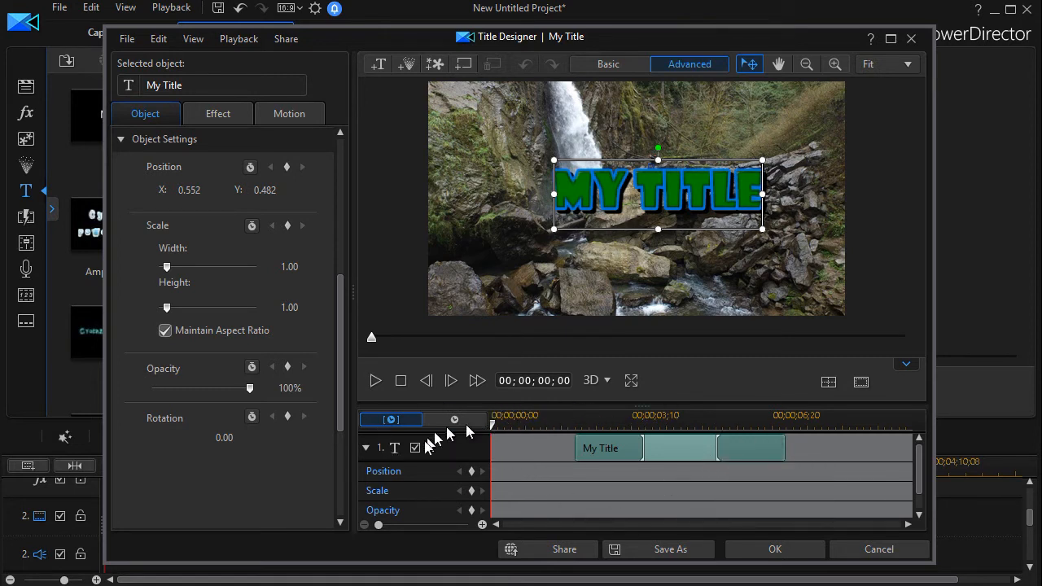
mouse_move(475, 269)
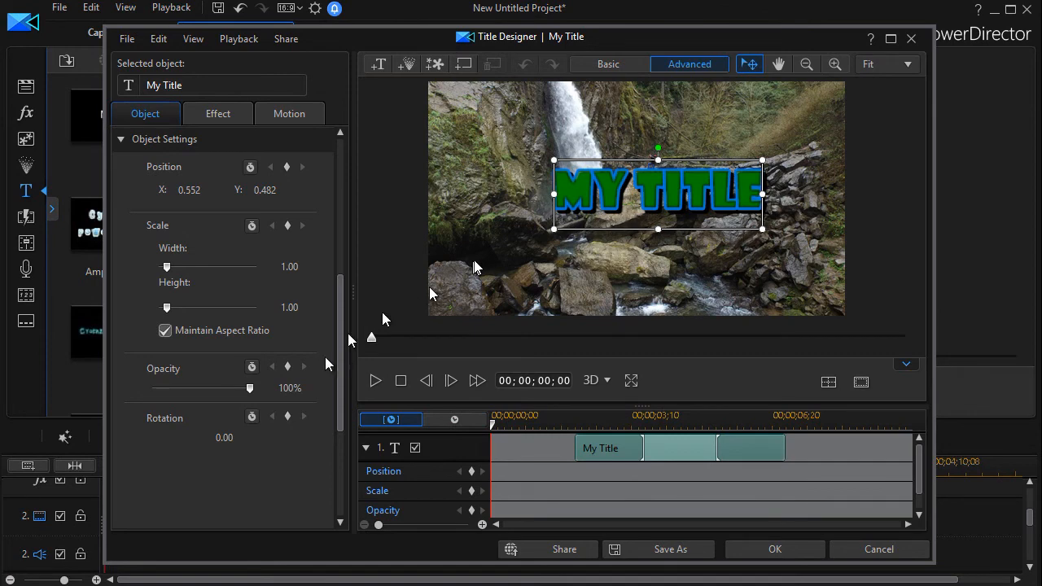
click(609, 65)
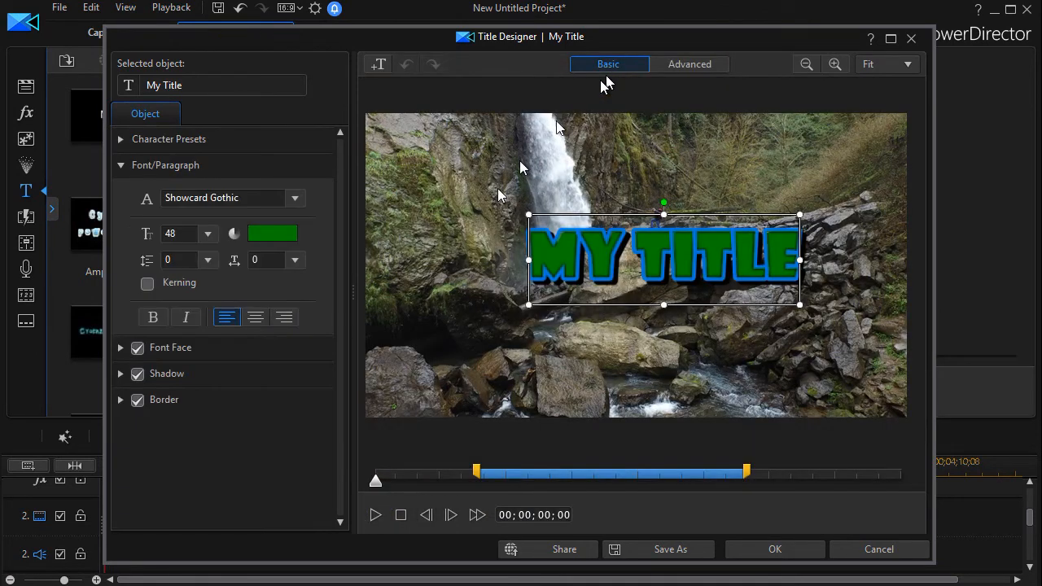
mouse_move(713, 62)
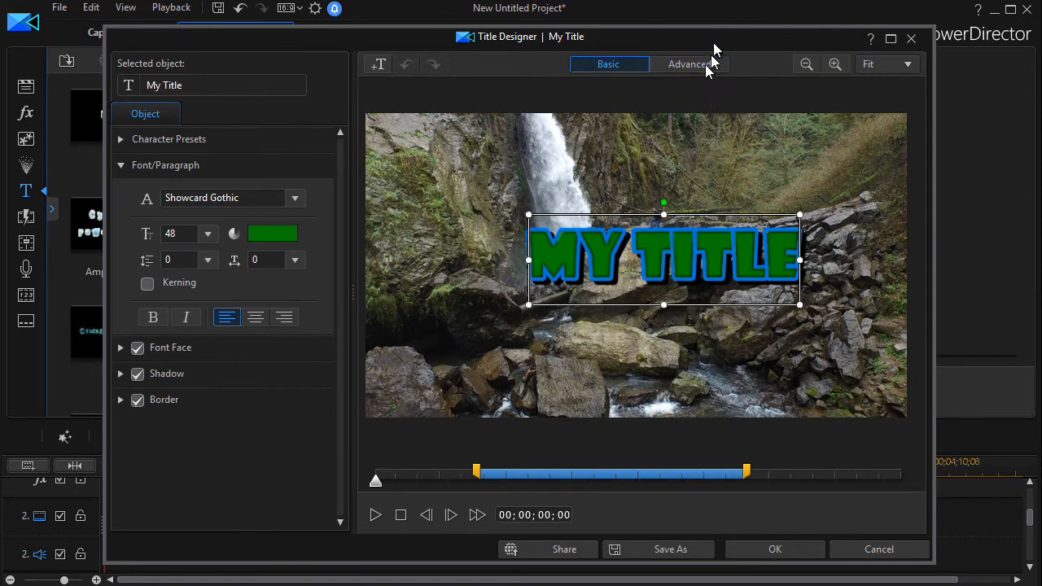
click(690, 65)
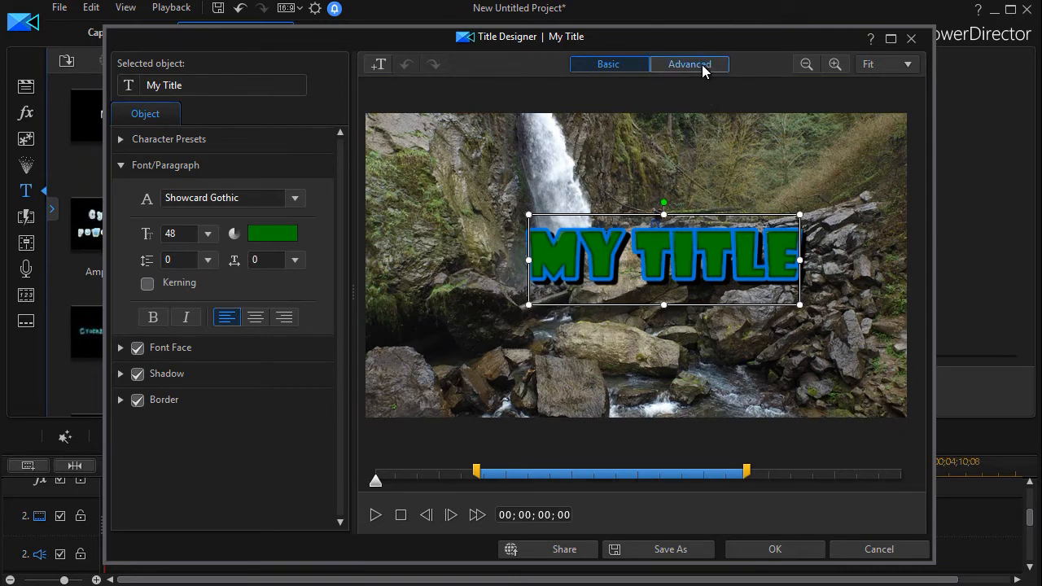
- Switch Title Designer back to Advanced mode with reflection, 3D and object settings visible
click(688, 63)
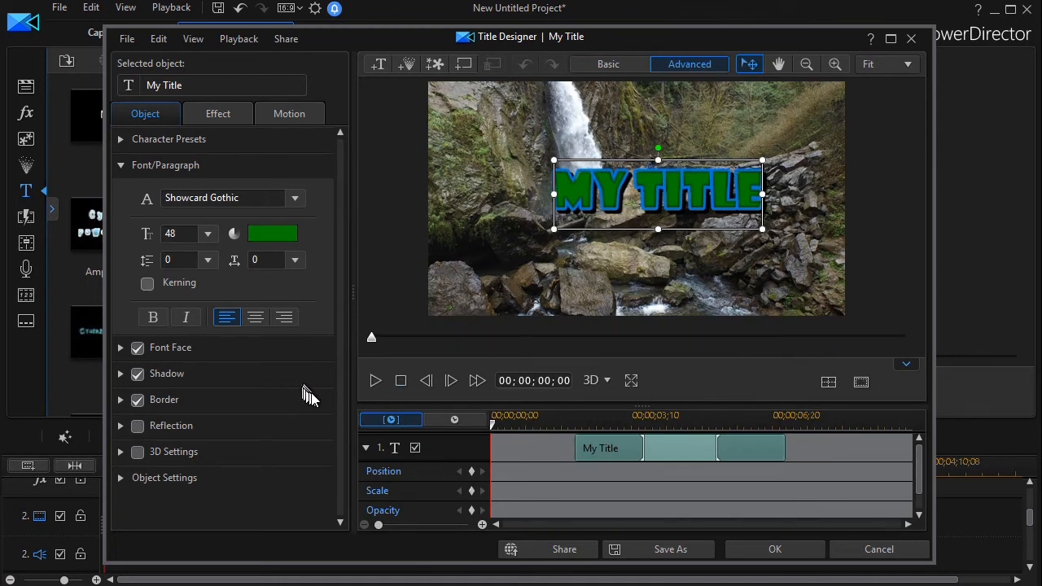
mouse_move(312, 399)
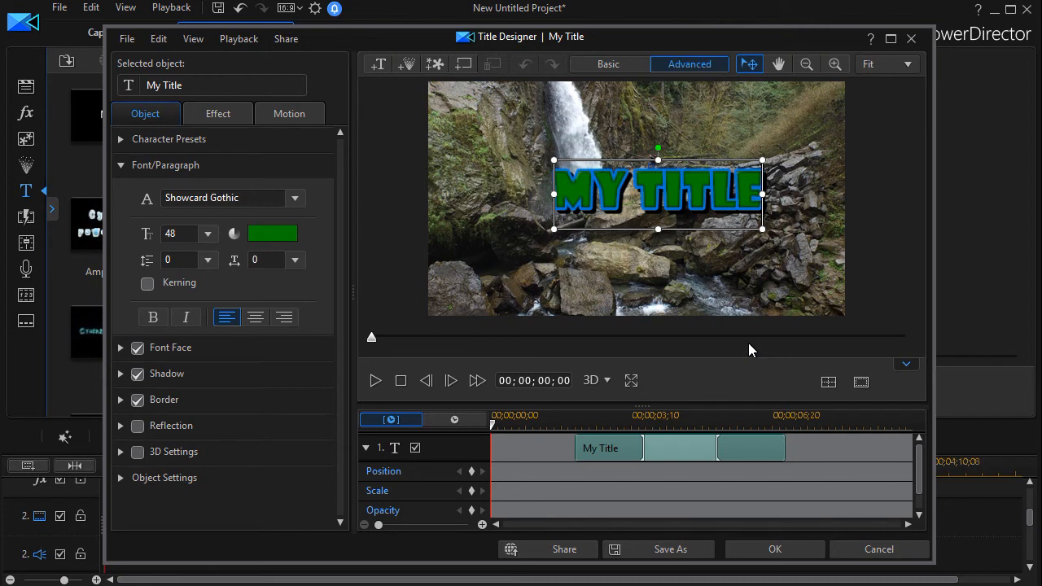
mouse_move(750, 350)
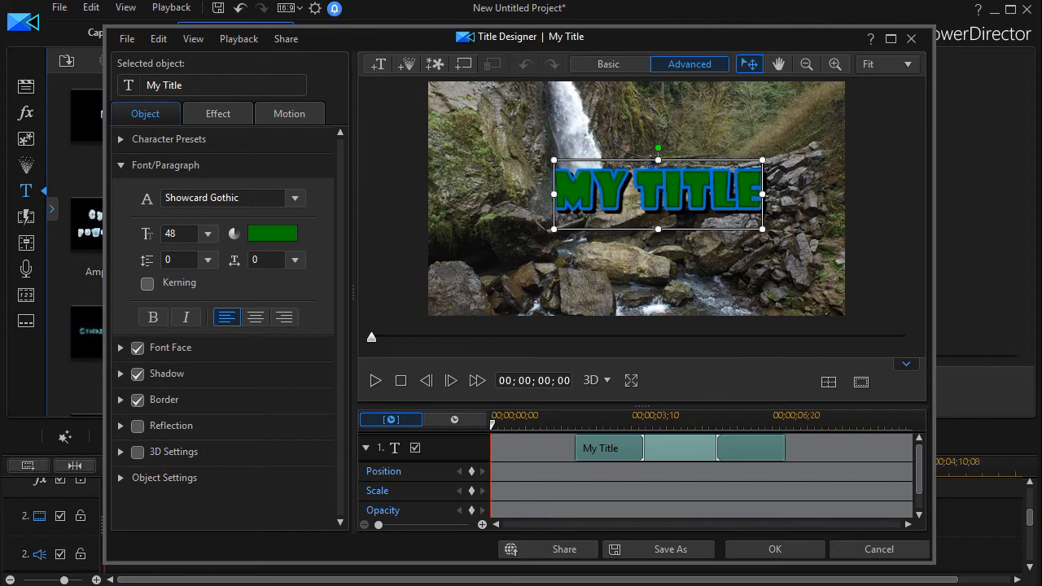